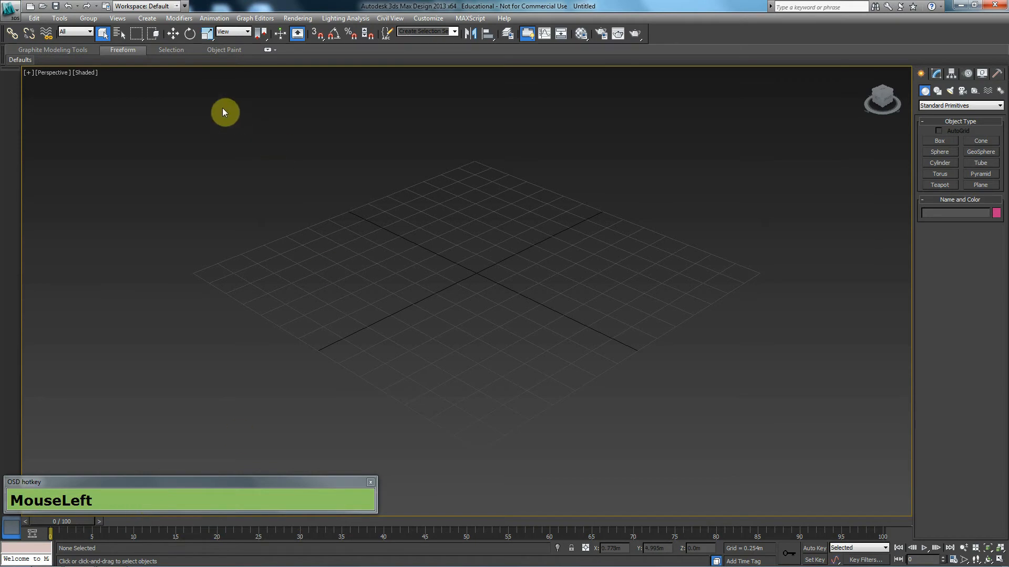
mouse_move(173, 33)
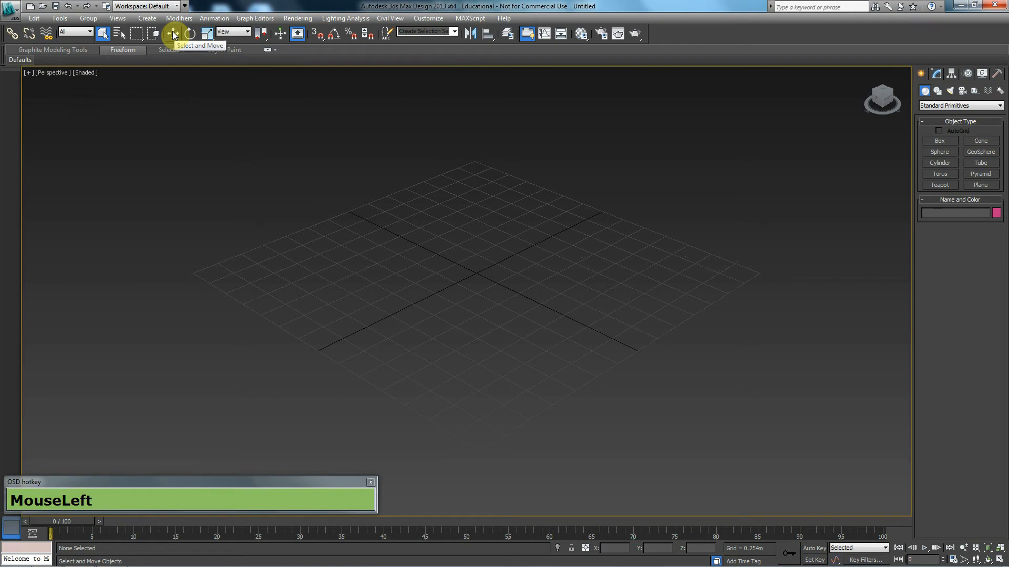
Step: Cycle through the Move and Uniform Scale transform tools with the scene still empty
key("w")
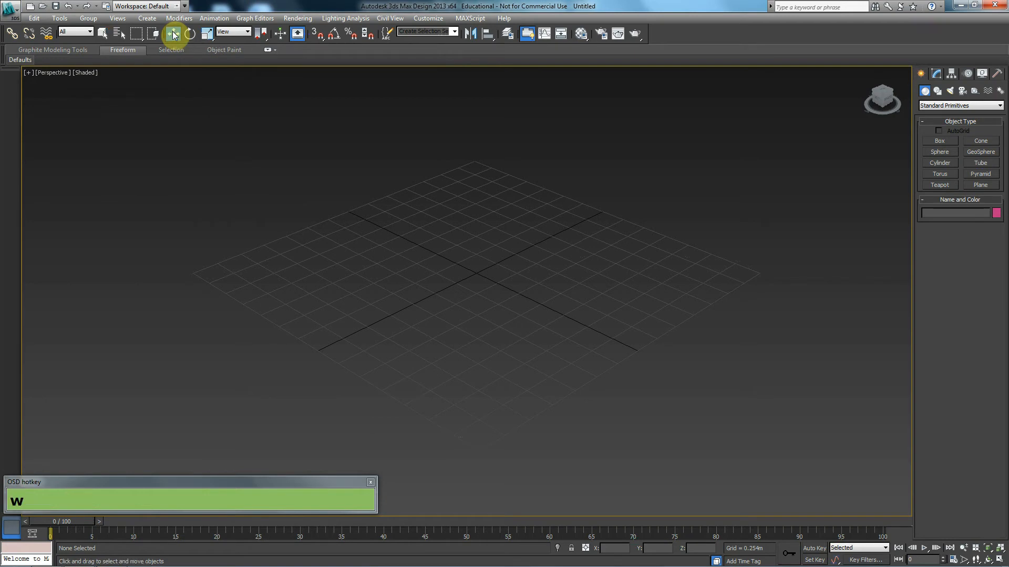
key("r")
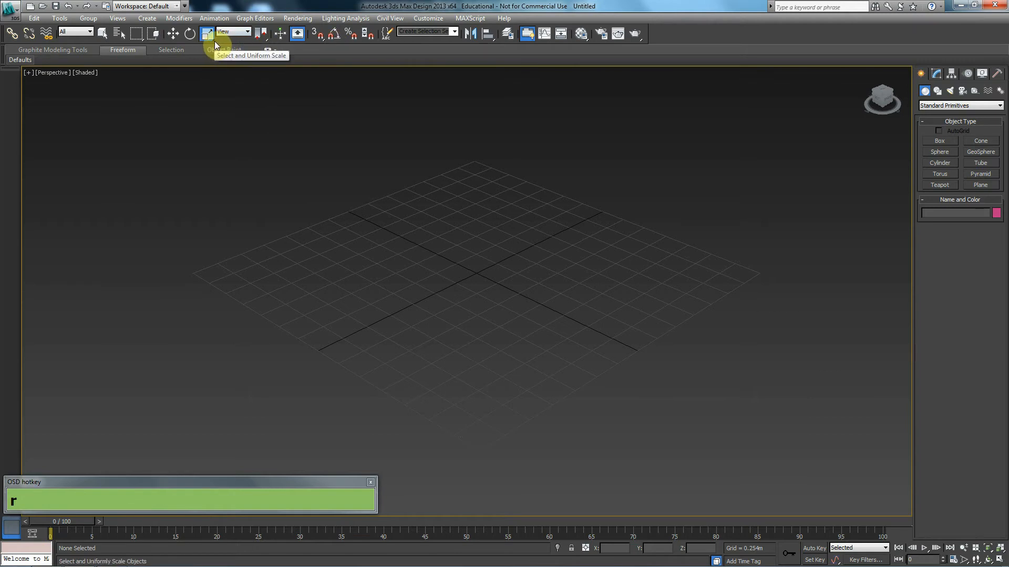
left_click(206, 32)
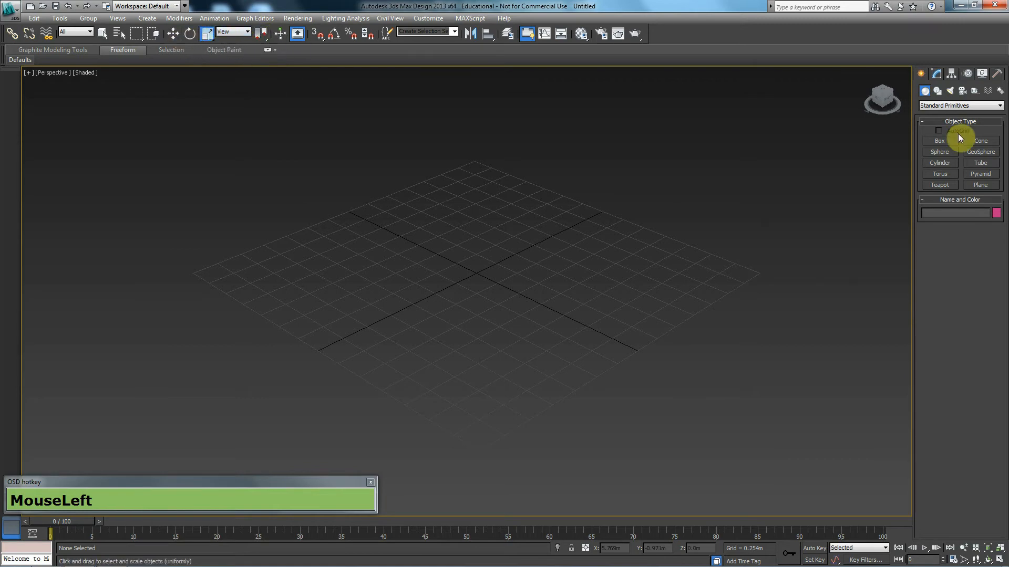
Step: Create a teapot primitive on the grid, then cycle W/R transform shortcuts, finishing on Move
left_click(940, 184)
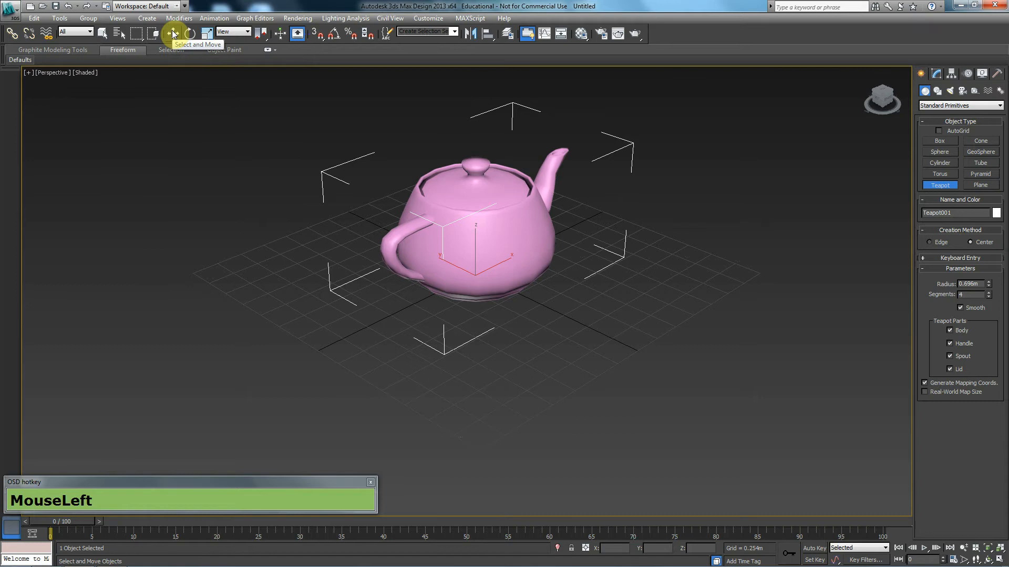
key("w")
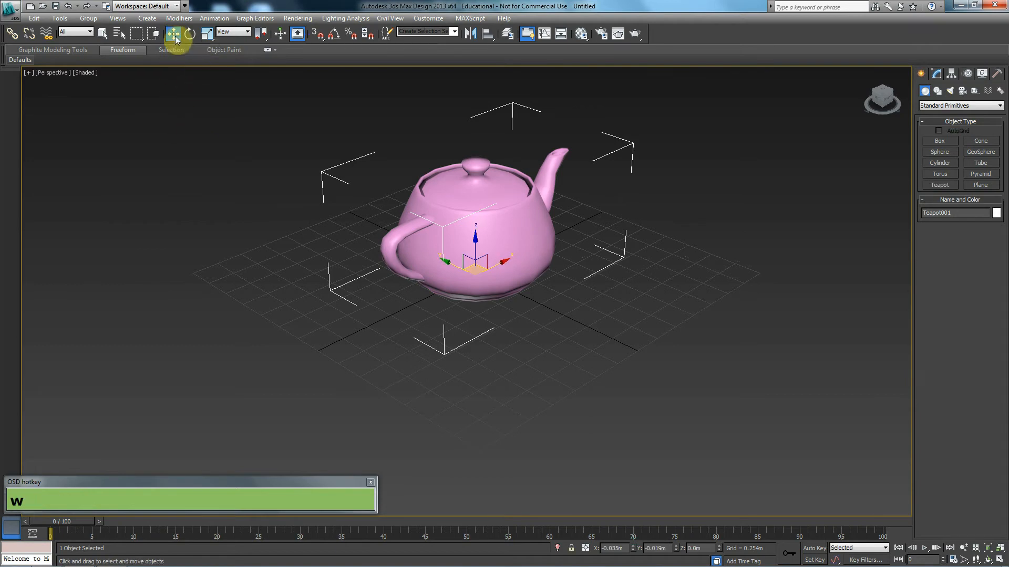
mouse_move(196, 53)
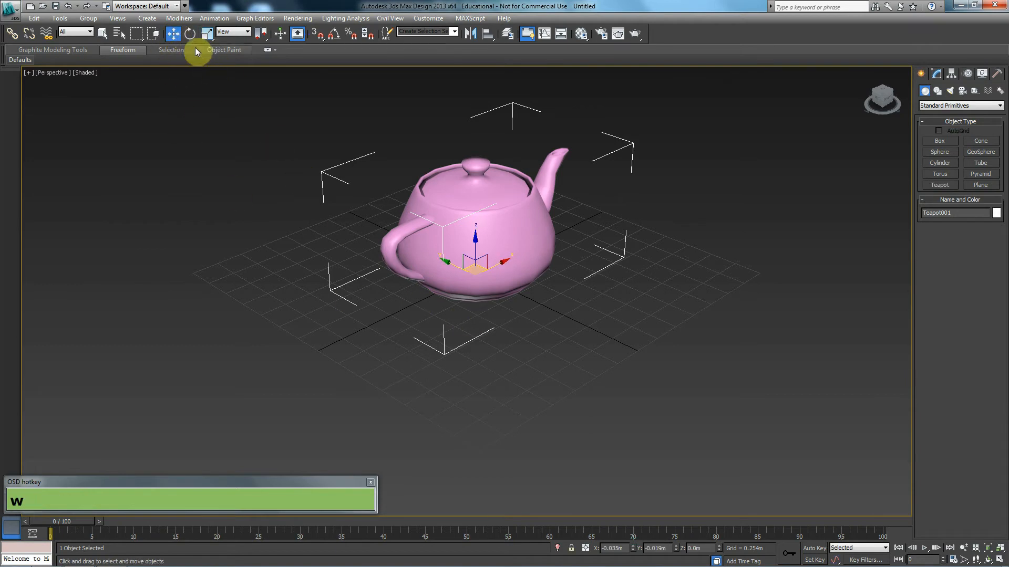
key("r")
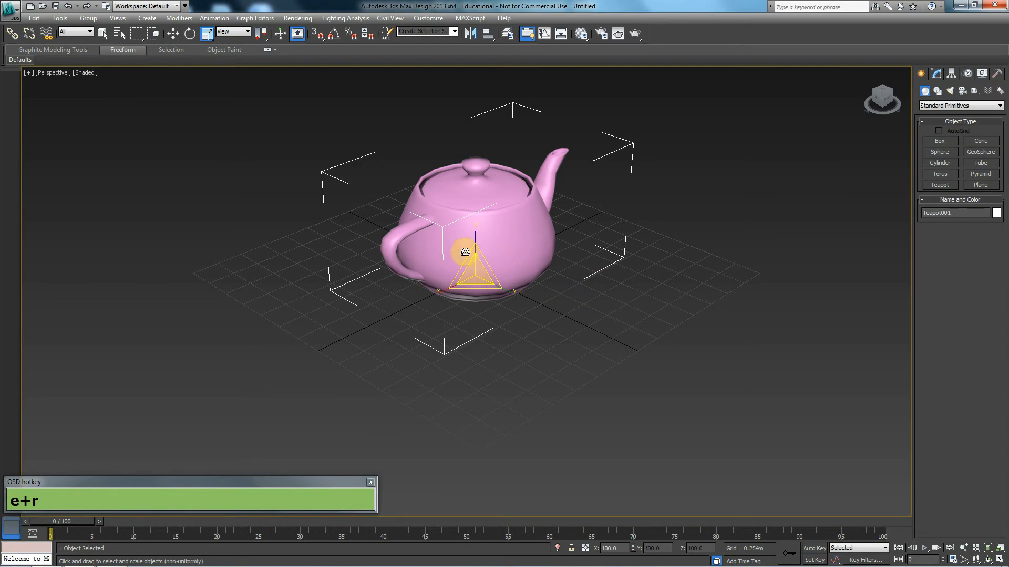
key("w")
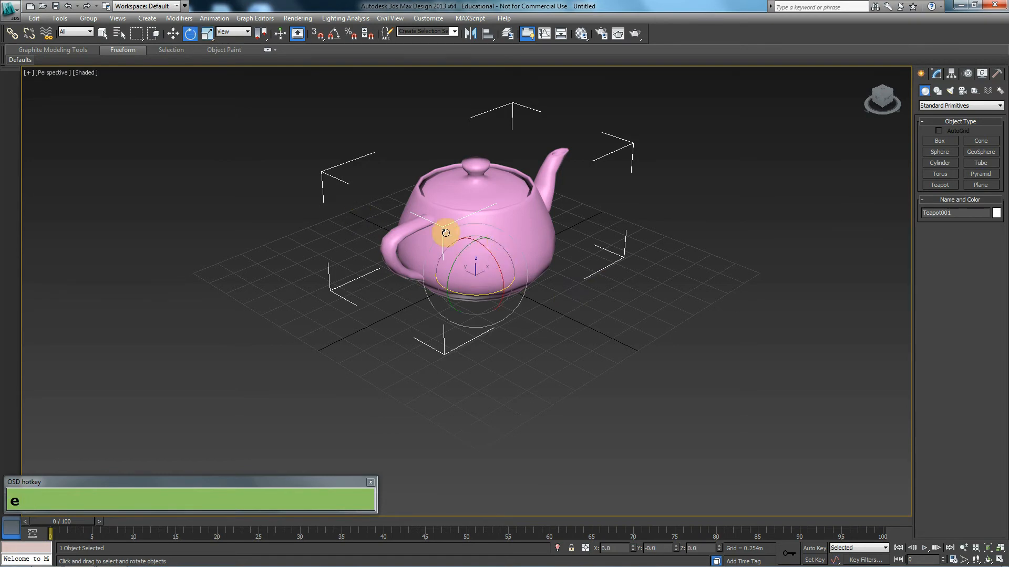
key("r")
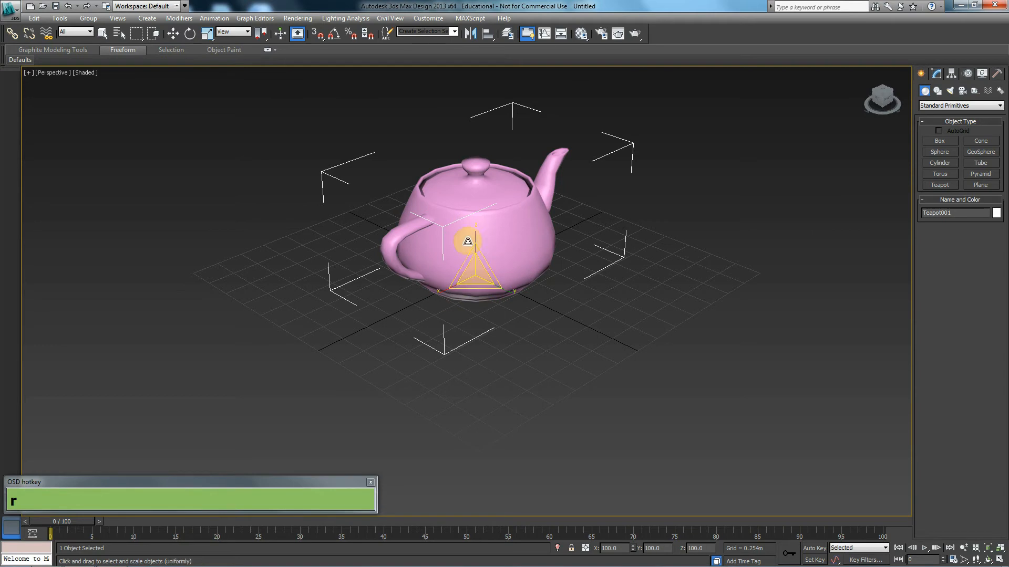
key("w")
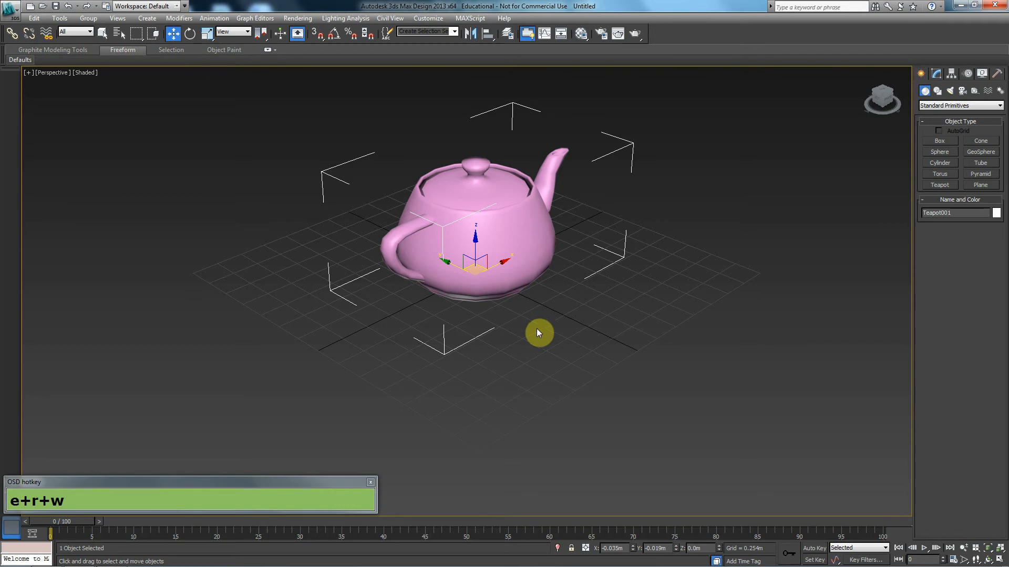
mouse_move(542, 300)
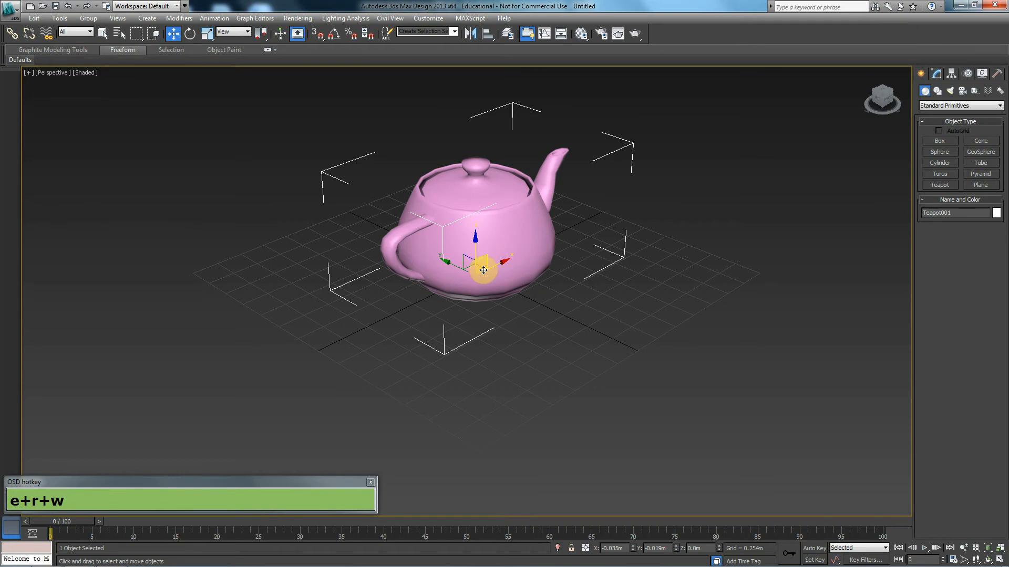
Step: Drag the teapot around the grid back, left and front, undoing the last move
left_click_drag(482, 269, 593, 218)
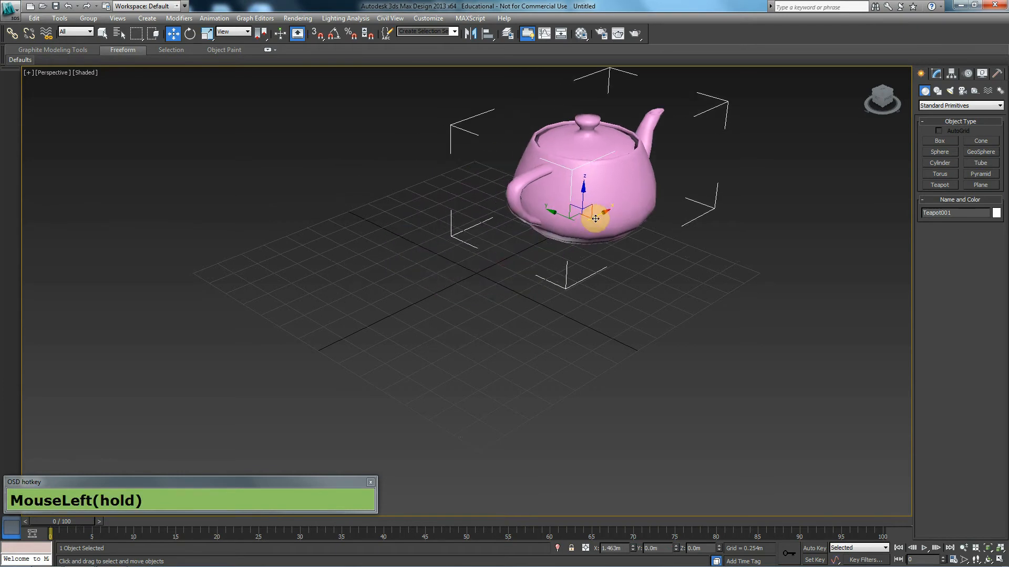
left_click_drag(595, 219, 534, 277)
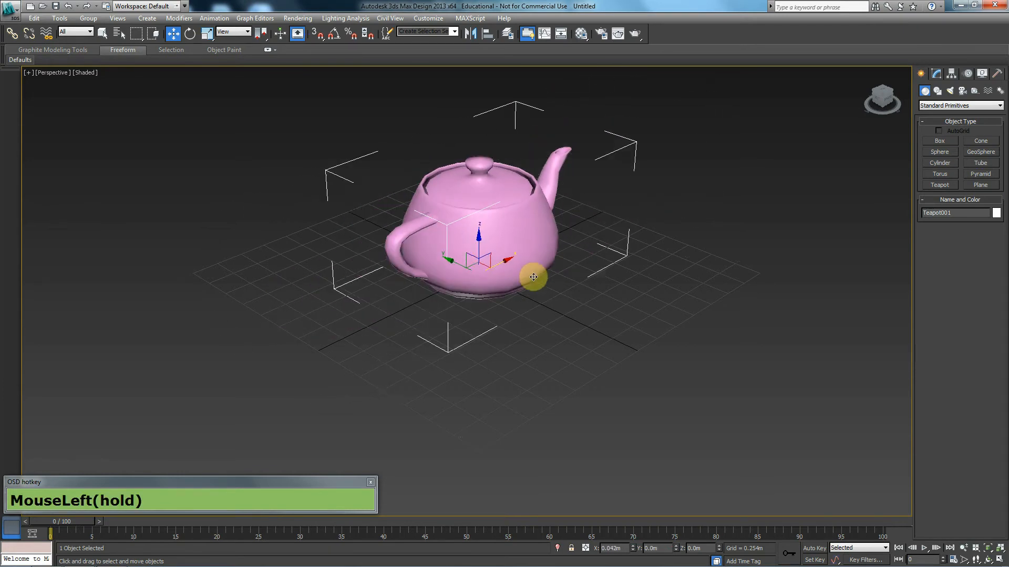
left_click_drag(534, 276, 481, 321)
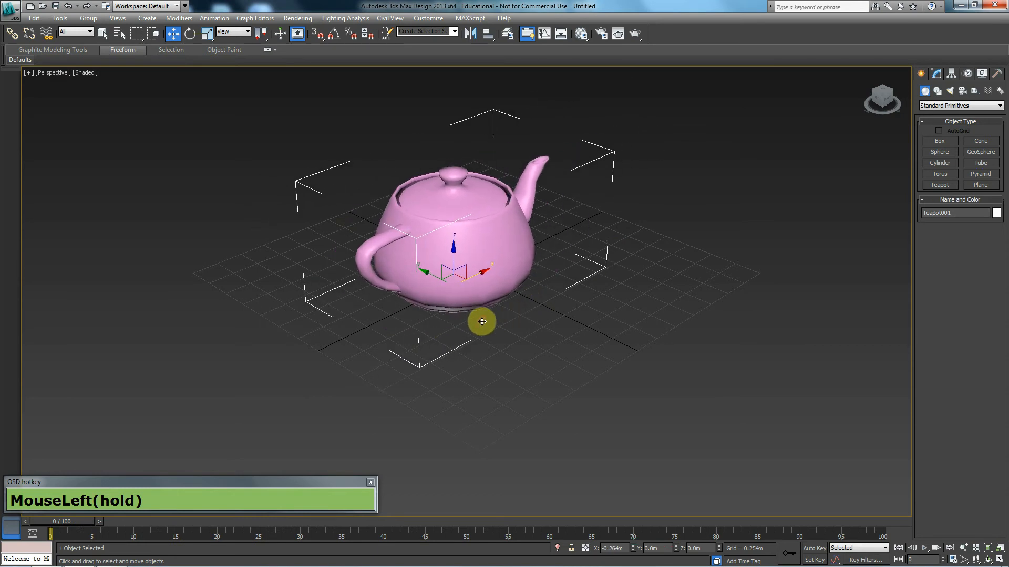
left_click_drag(481, 322, 456, 290)
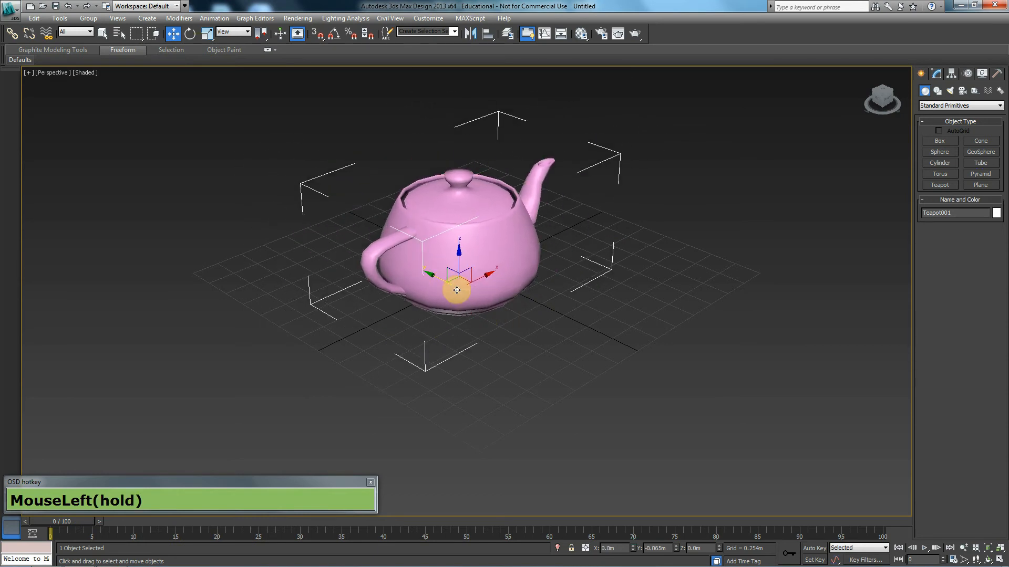
left_click_drag(455, 290, 501, 255)
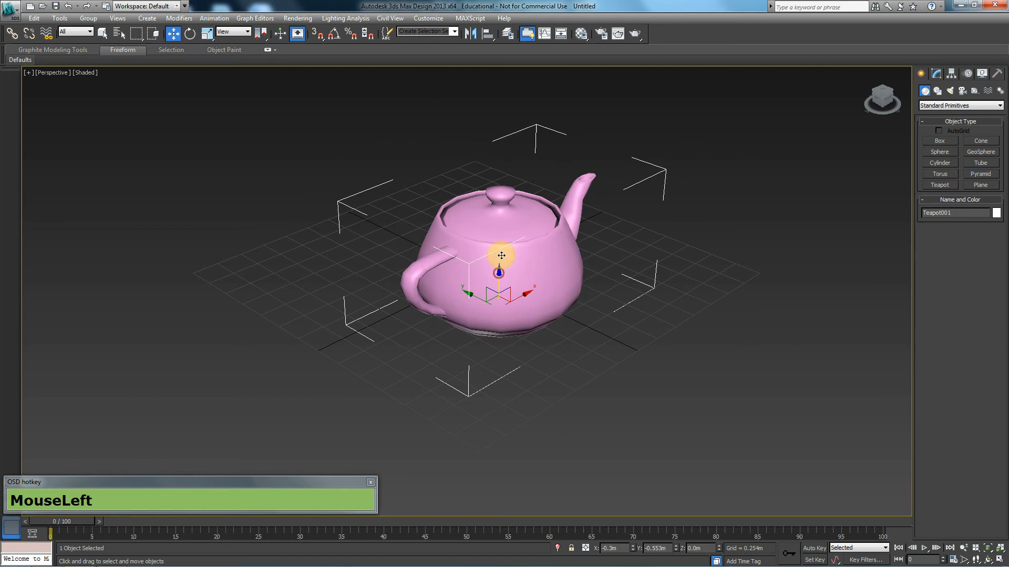
key("ctrl+z")
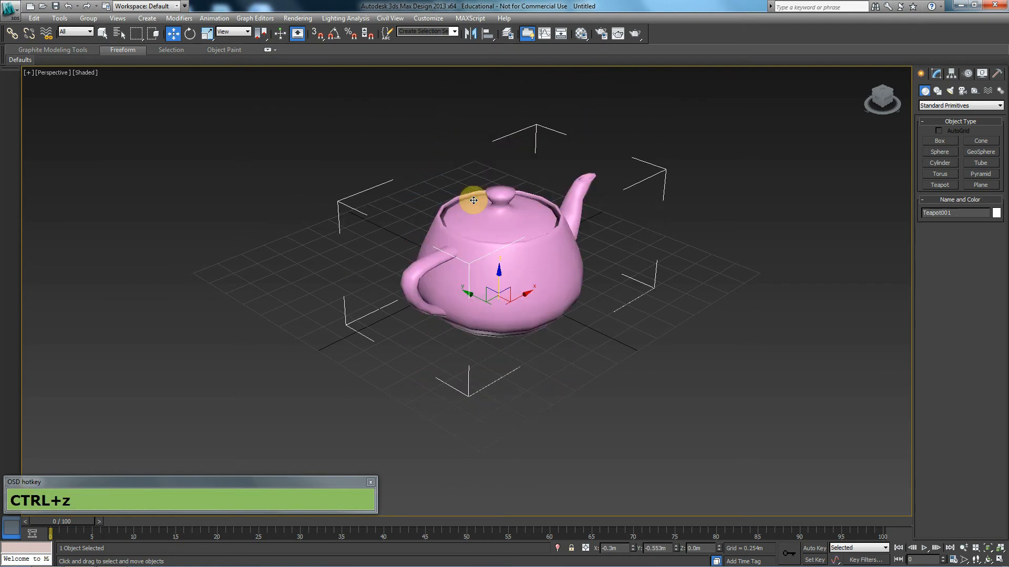
mouse_move(560, 232)
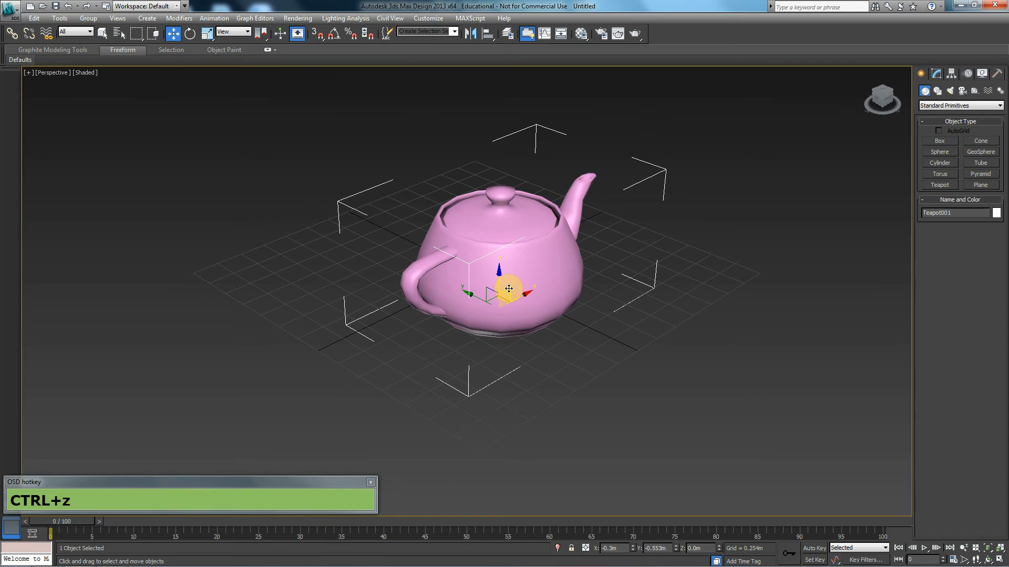
Step: Lift and lower the teapot, slide it across the grid and settle it near the centre, slightly raised
left_click_drag(509, 288, 530, 180)
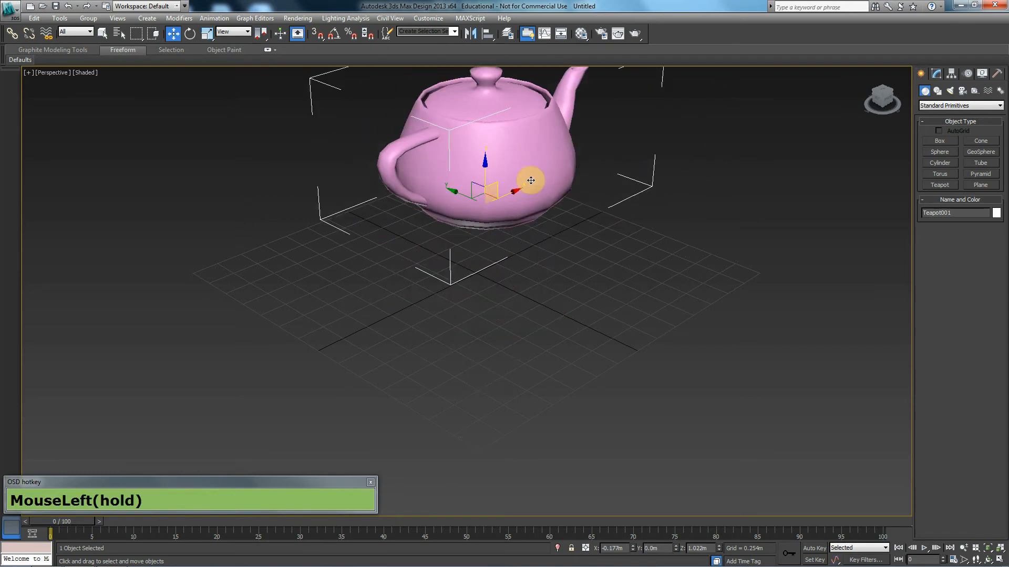
left_click_drag(531, 180, 526, 215)
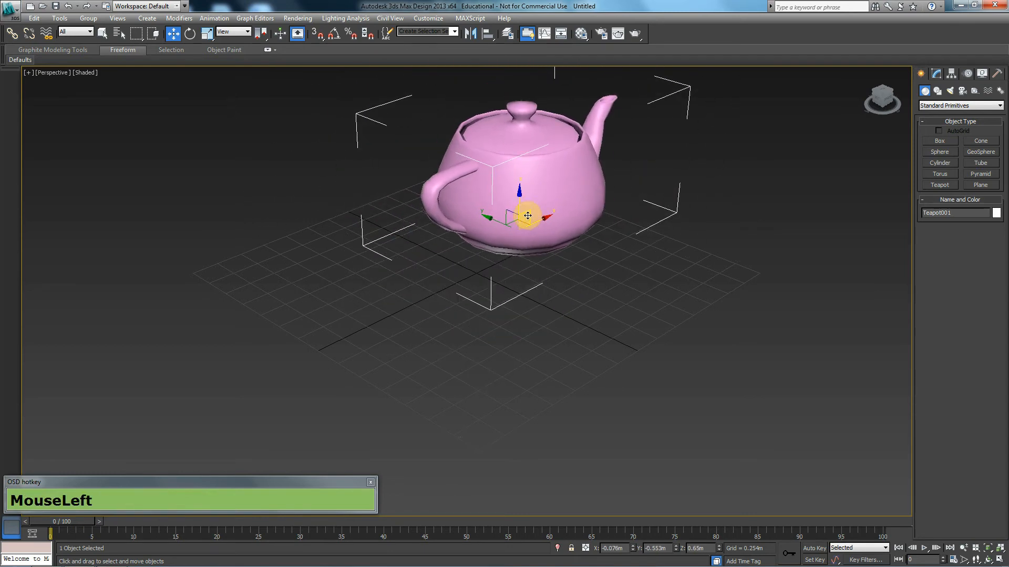
left_click_drag(526, 215, 525, 226)
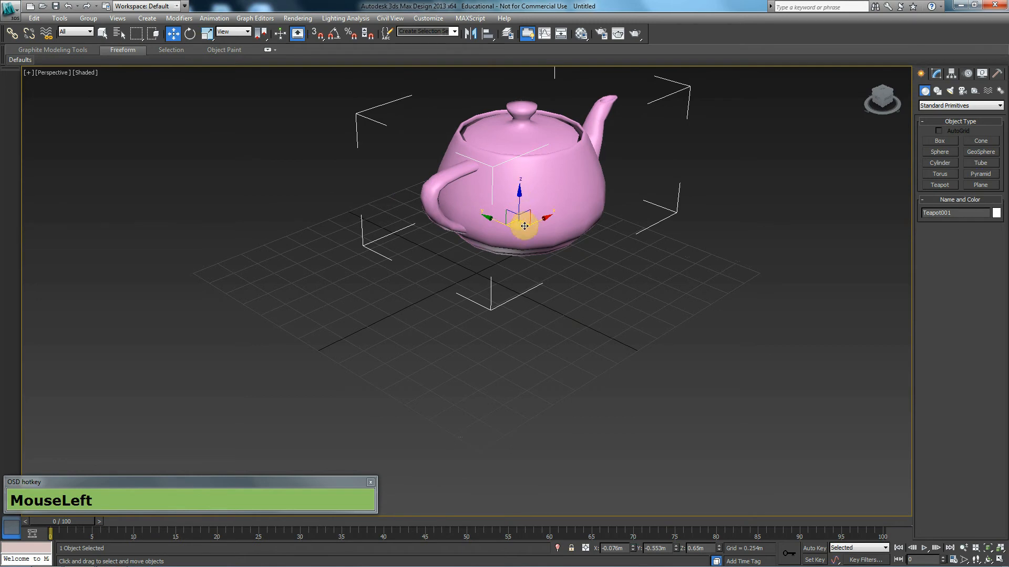
left_click_drag(525, 226, 383, 257)
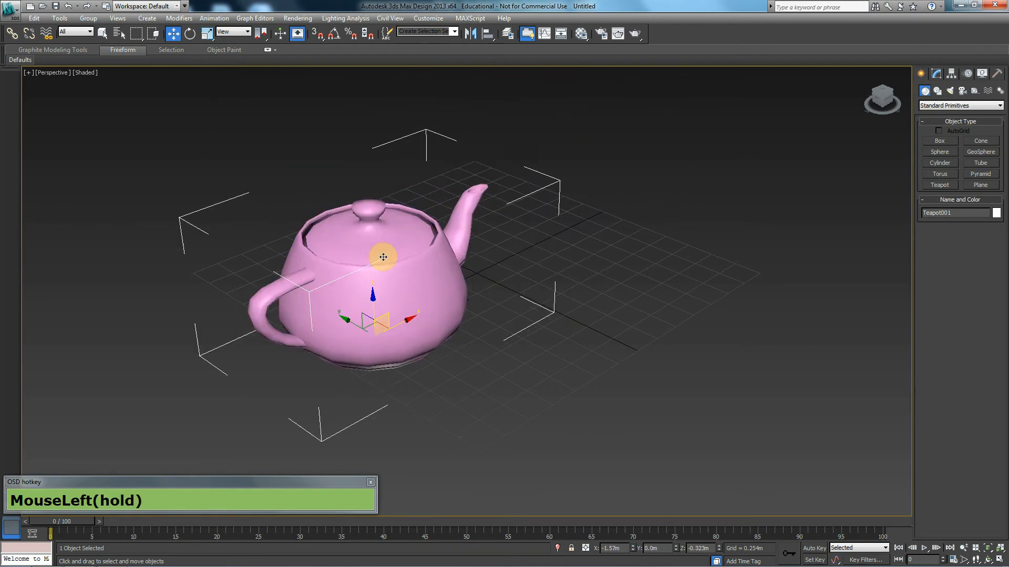
left_click_drag(383, 257, 538, 309)
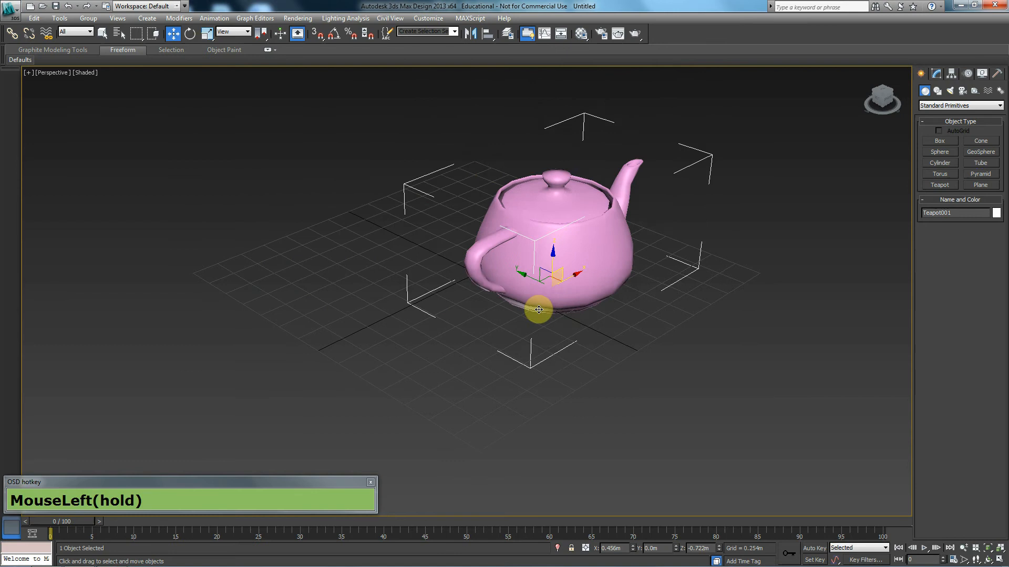
left_click_drag(539, 310, 538, 238)
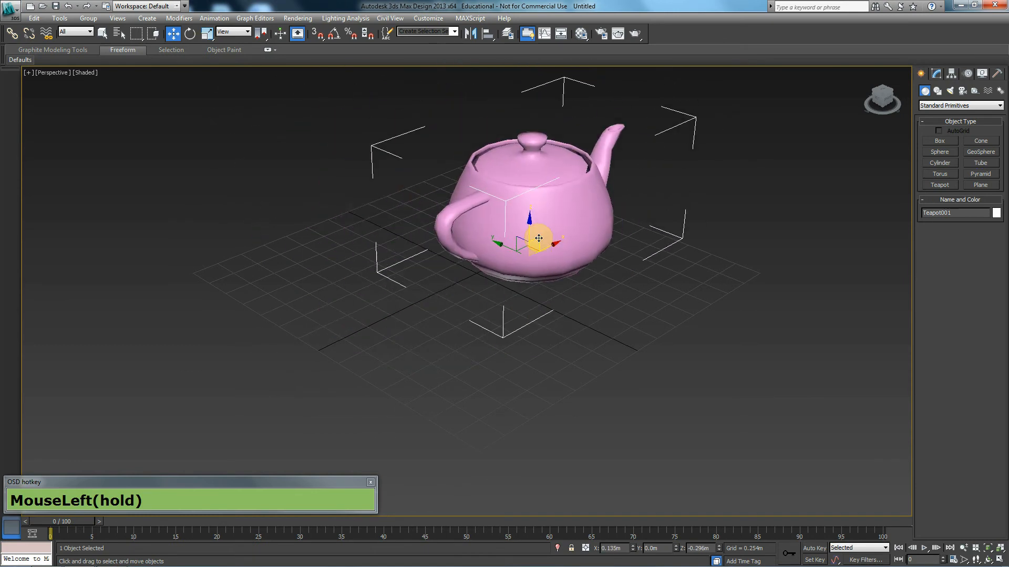
scroll("down", 3)
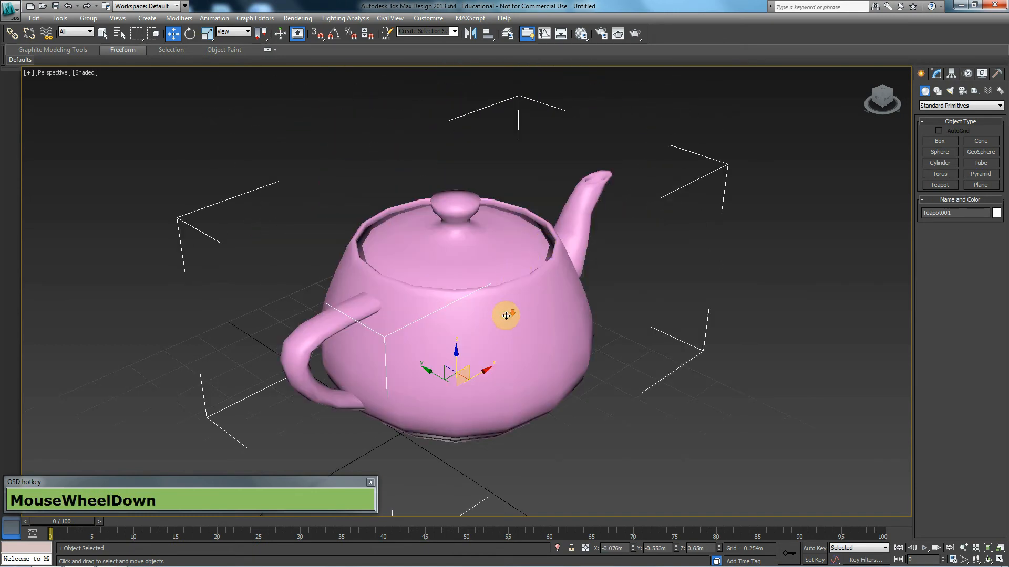
scroll("down", 3)
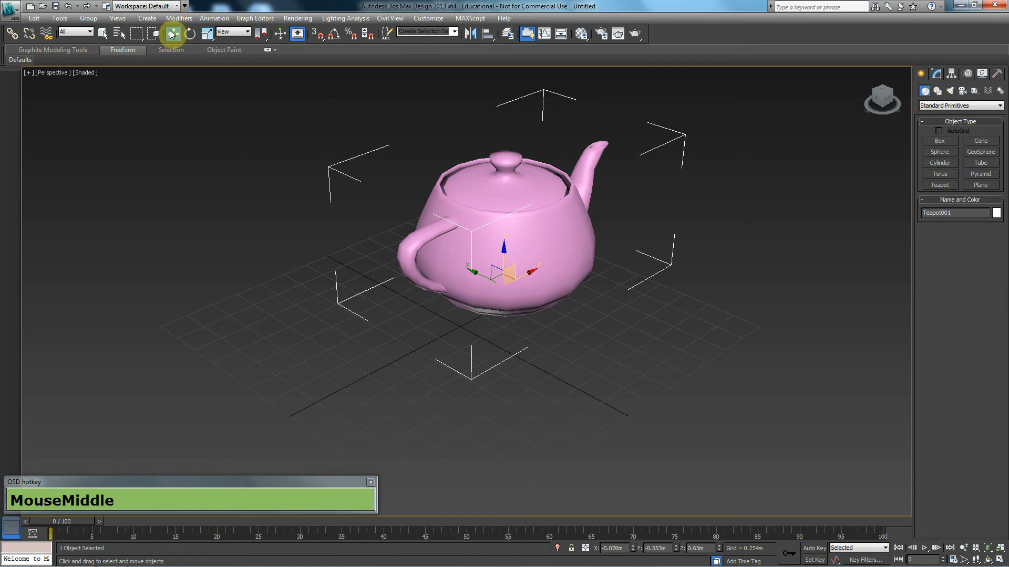
Step: Tip the teapot onto its spout, spin it about its vertical axis, undoing each rotation
left_click(189, 33)
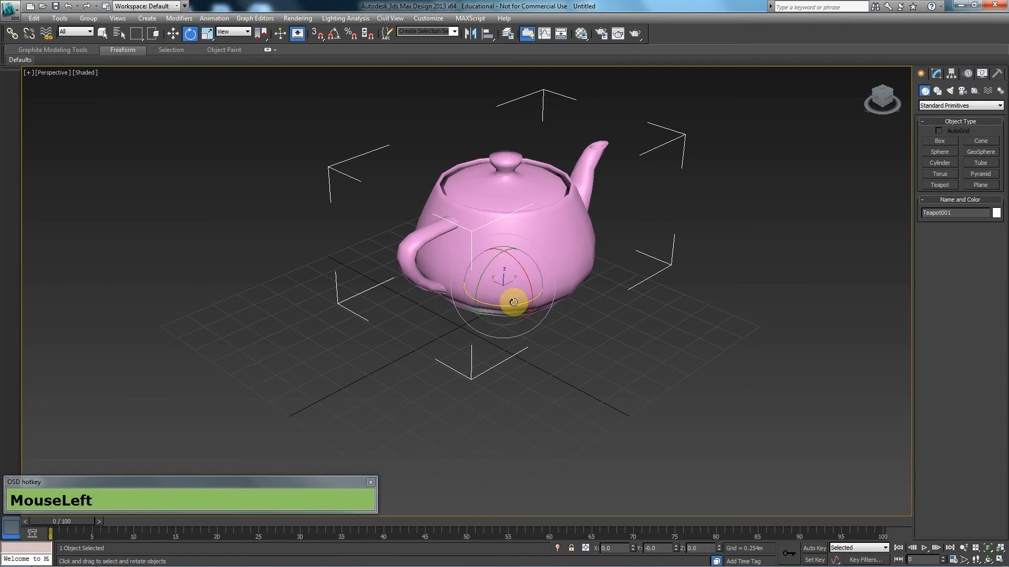
key("ctrl+z")
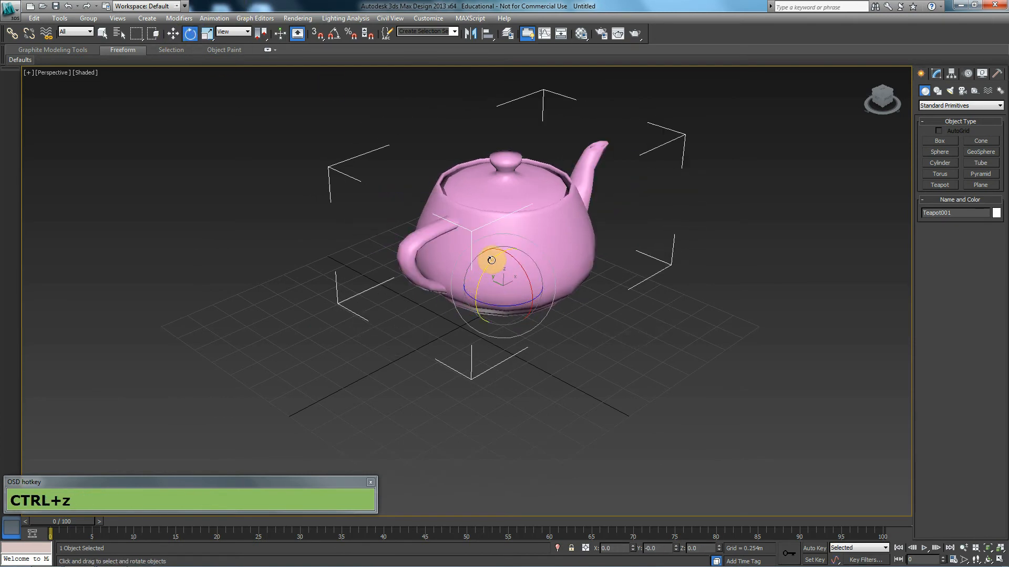
left_click_drag(491, 259, 433, 307)
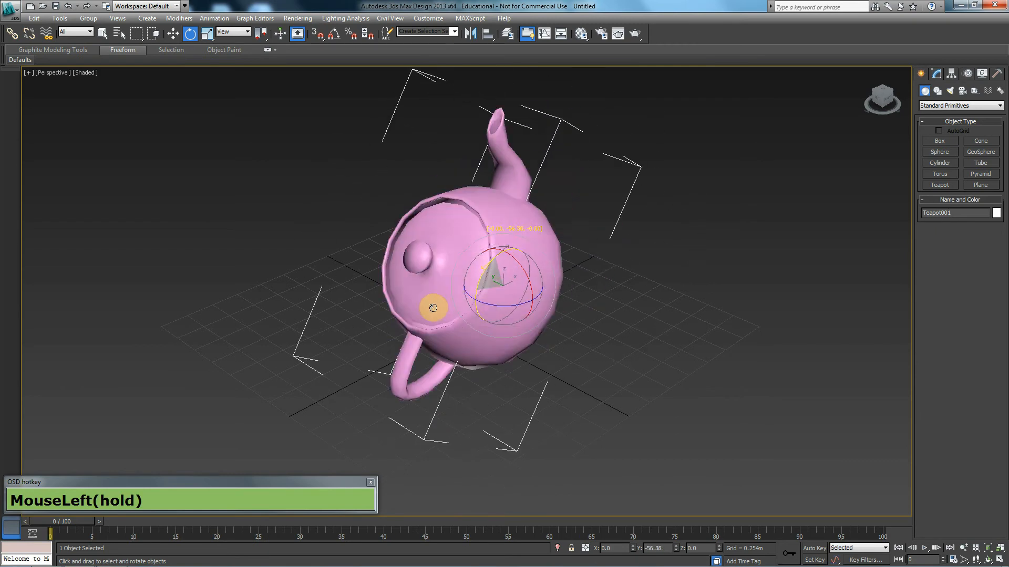
left_click_drag(431, 308, 529, 222)
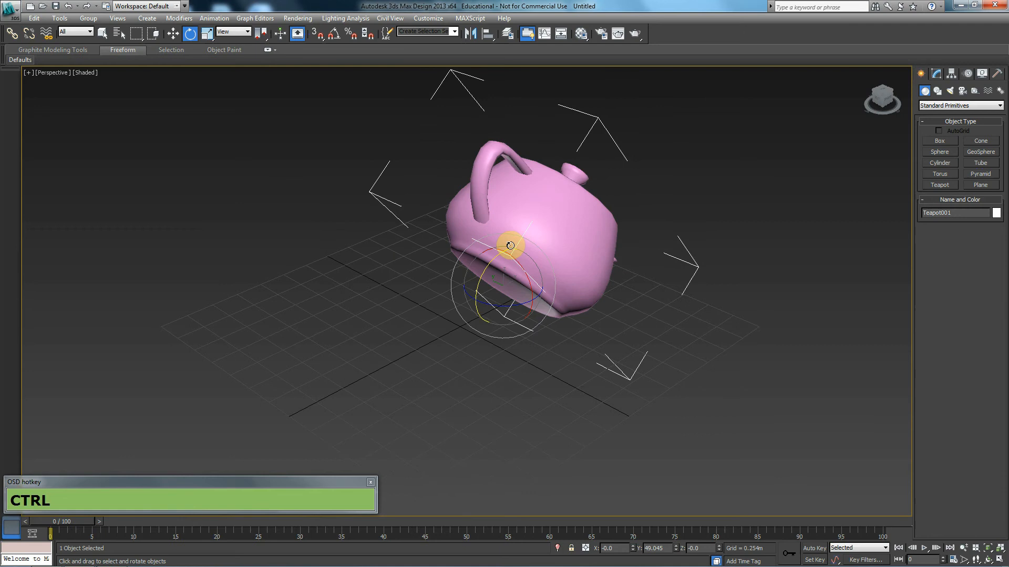
key("ctrl+z")
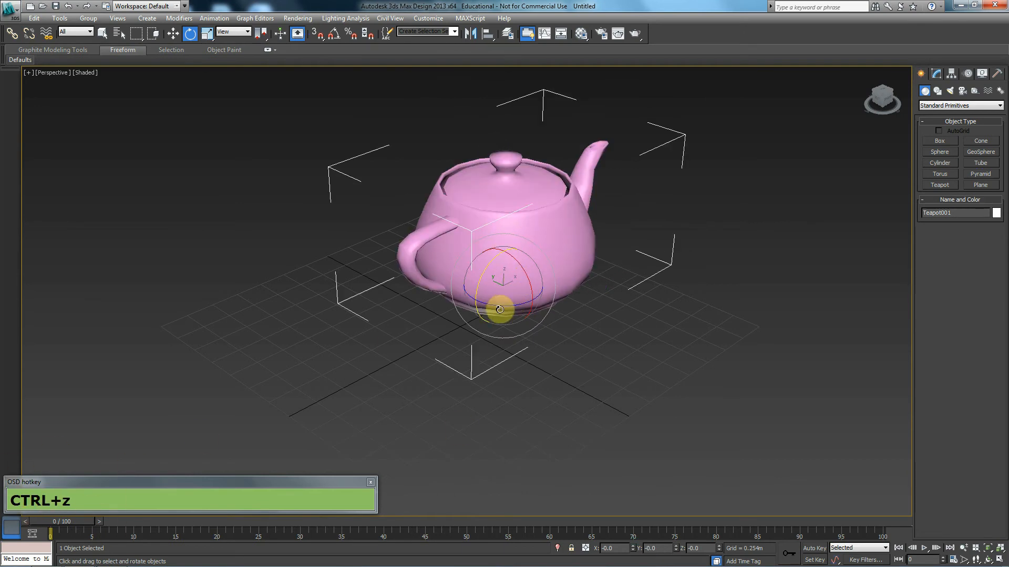
left_click_drag(501, 308, 543, 305)
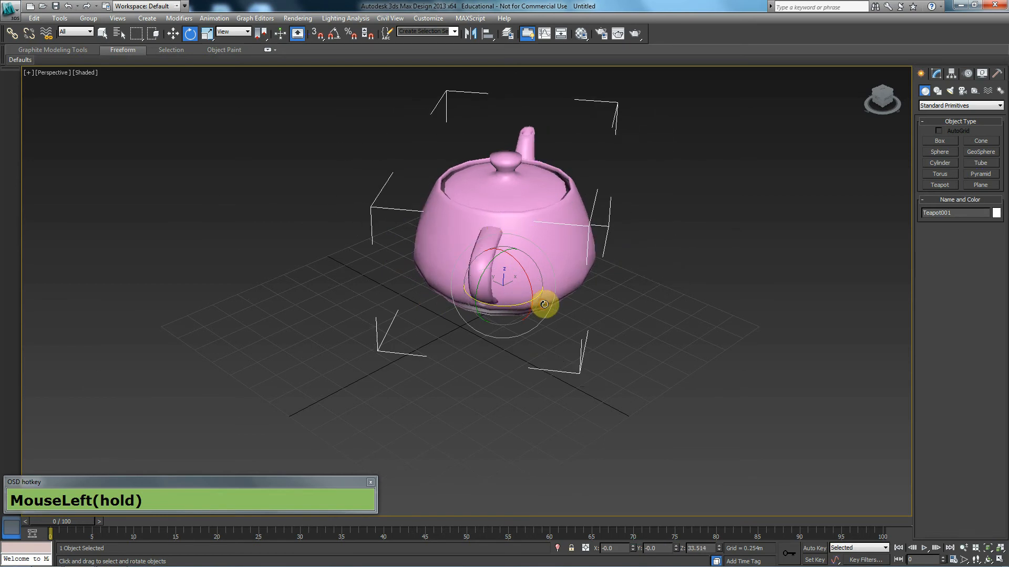
key("Ctrl+z")
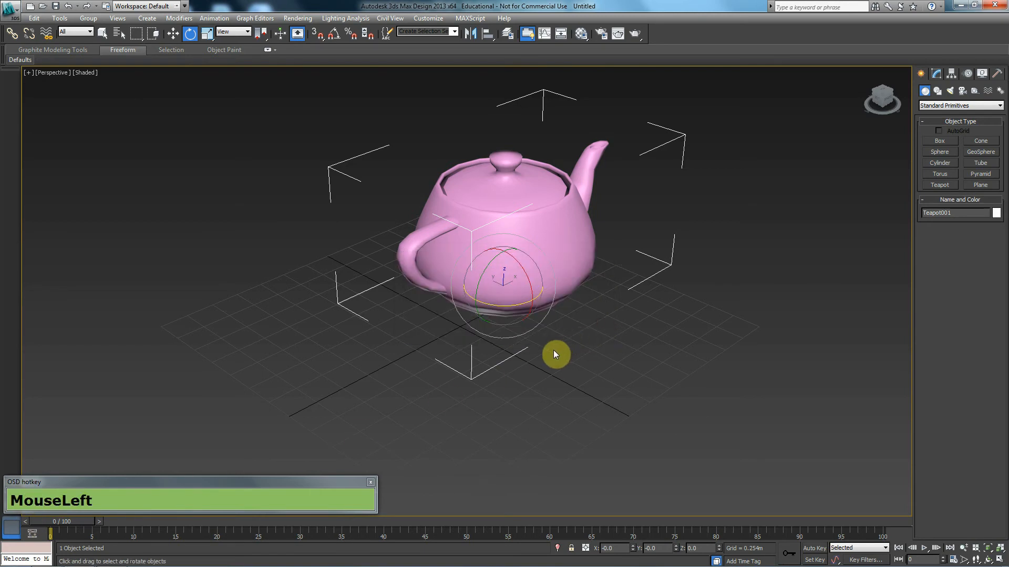
mouse_move(535, 274)
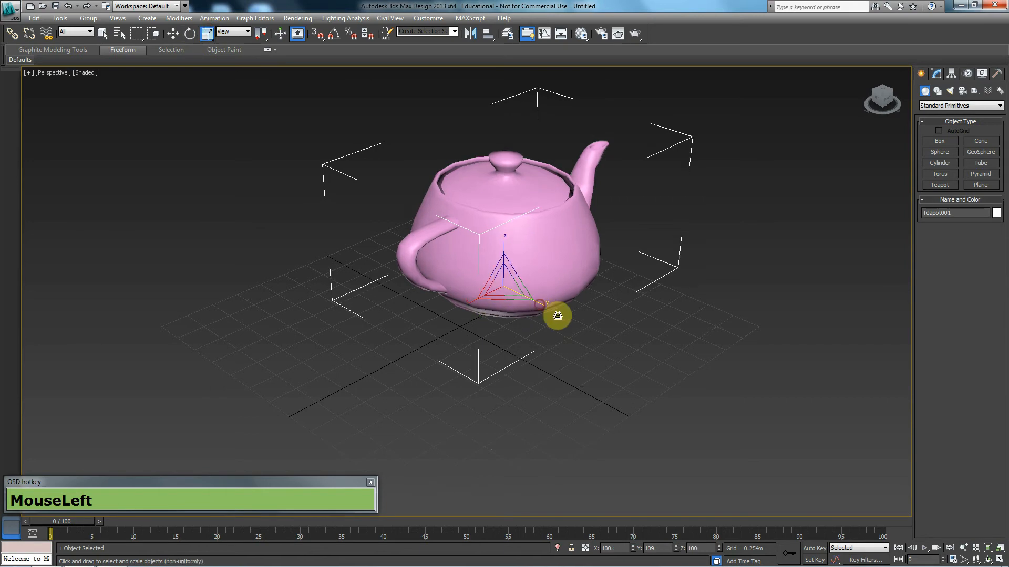
Step: Stretch the teapot along one axis, undo it, then enlarge it uniformly
left_click_drag(557, 315, 582, 315)
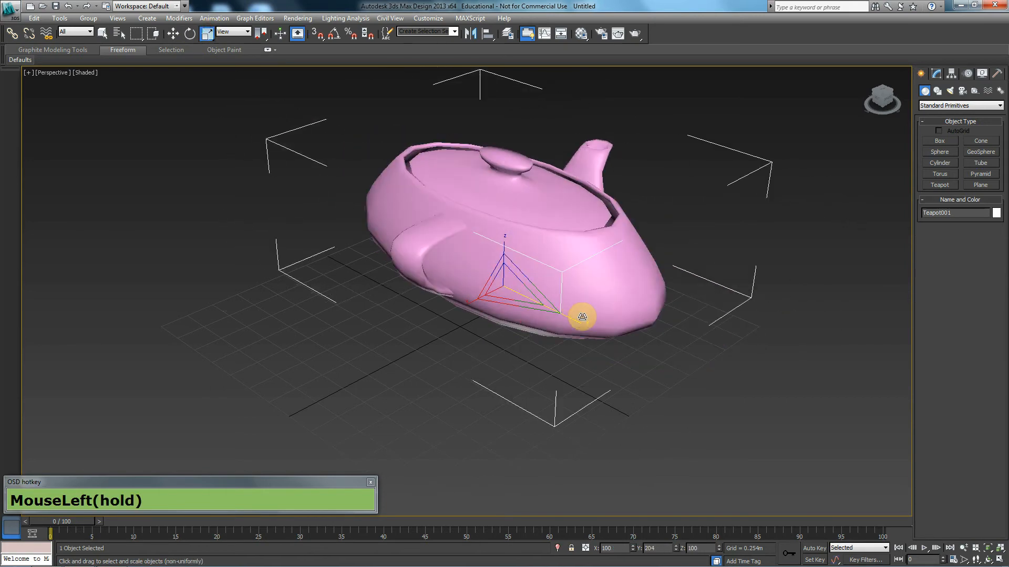
key("Ctrl+z")
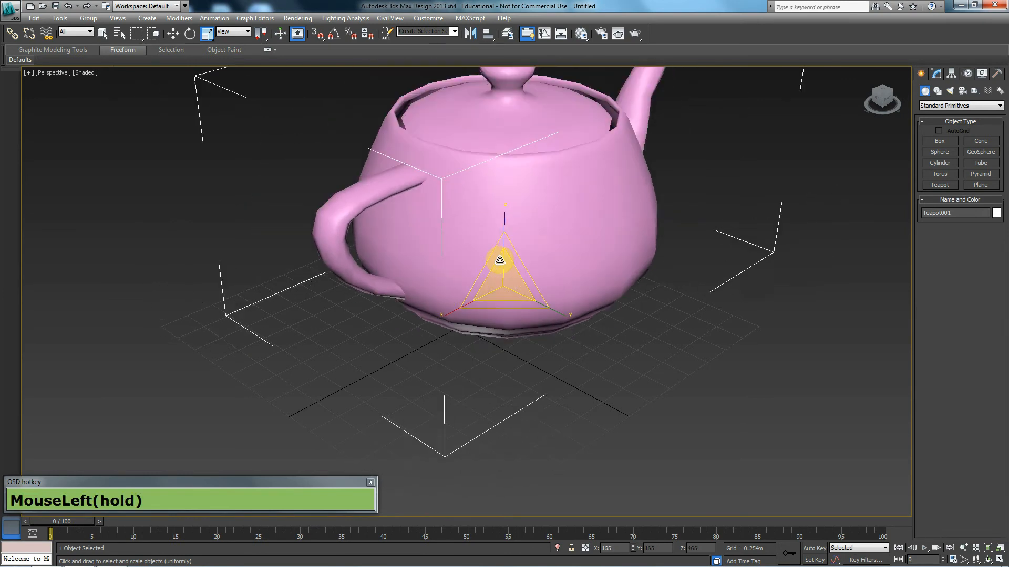
left_click_drag(498, 261, 506, 283)
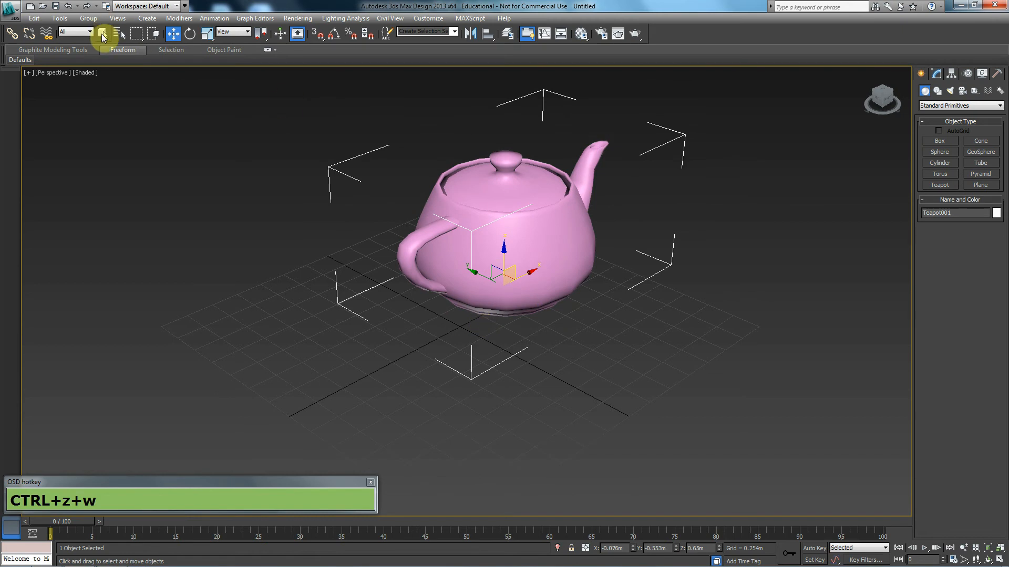
mouse_move(102, 33)
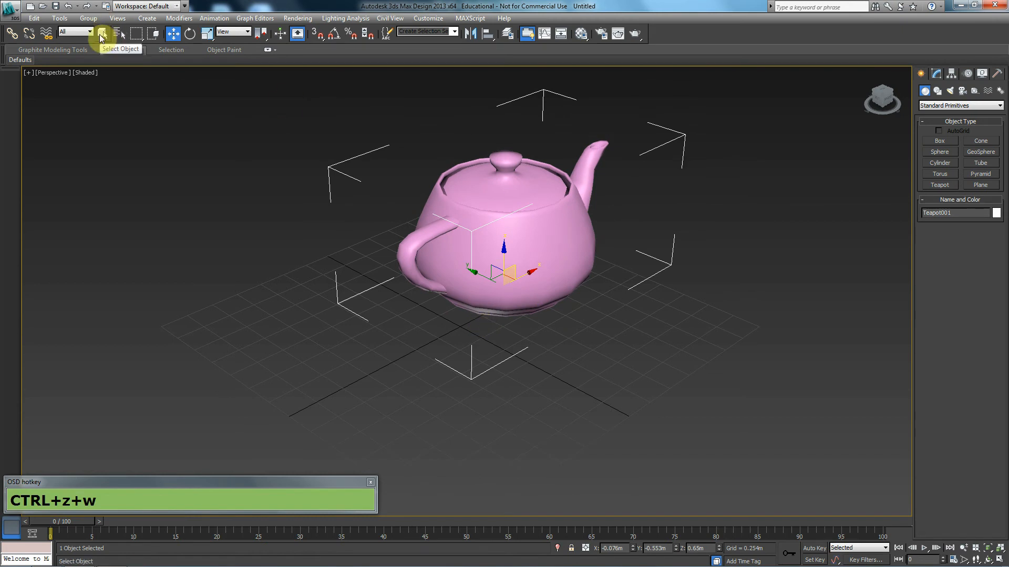
Step: Switch to Select Object and pick the small teapot second from the left
left_click(190, 33)
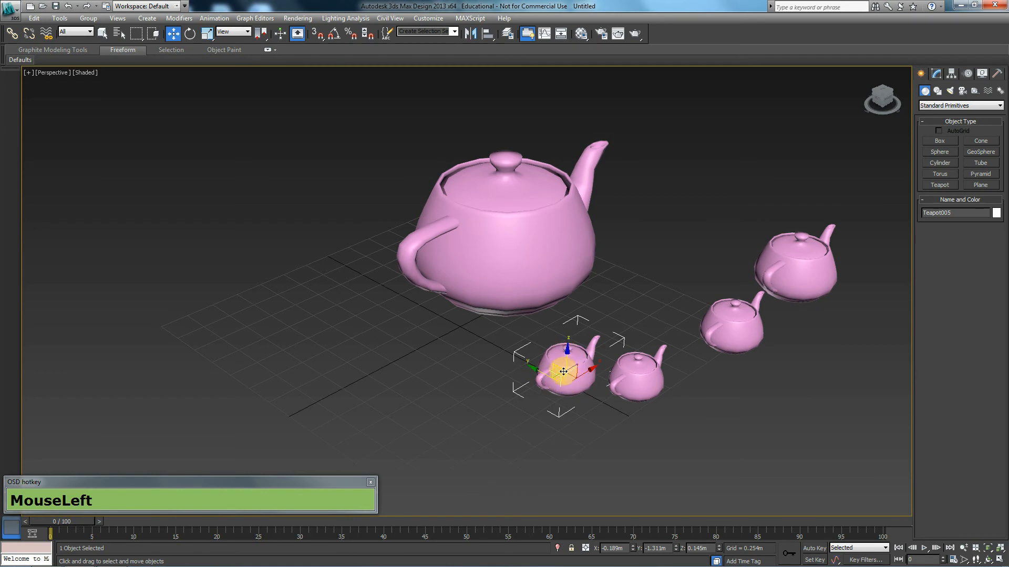
left_click(104, 33)
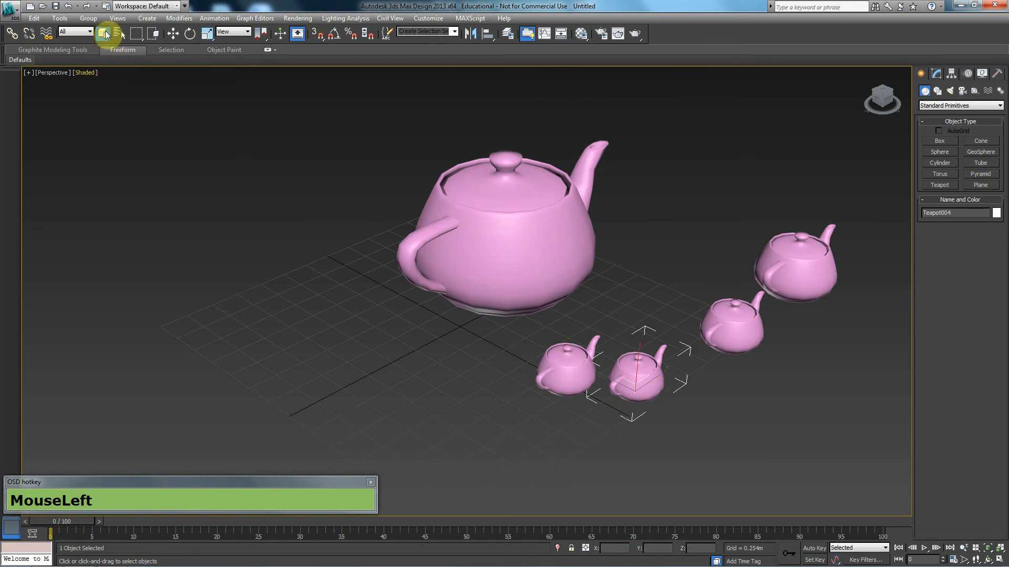
Step: Cycle the selection region shapes to Circular and select the big teapot with two front teapots
key("q")
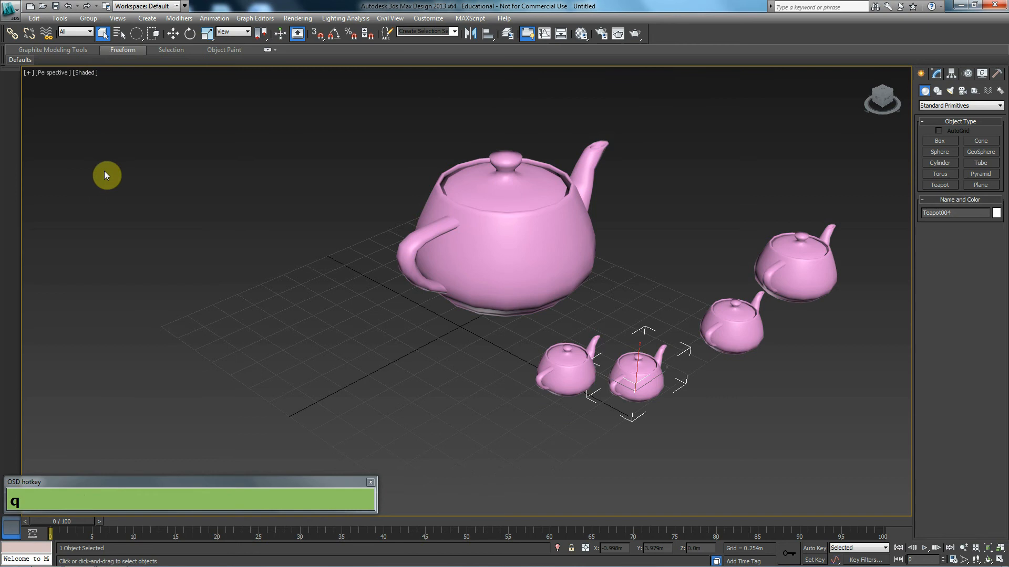
key("q")
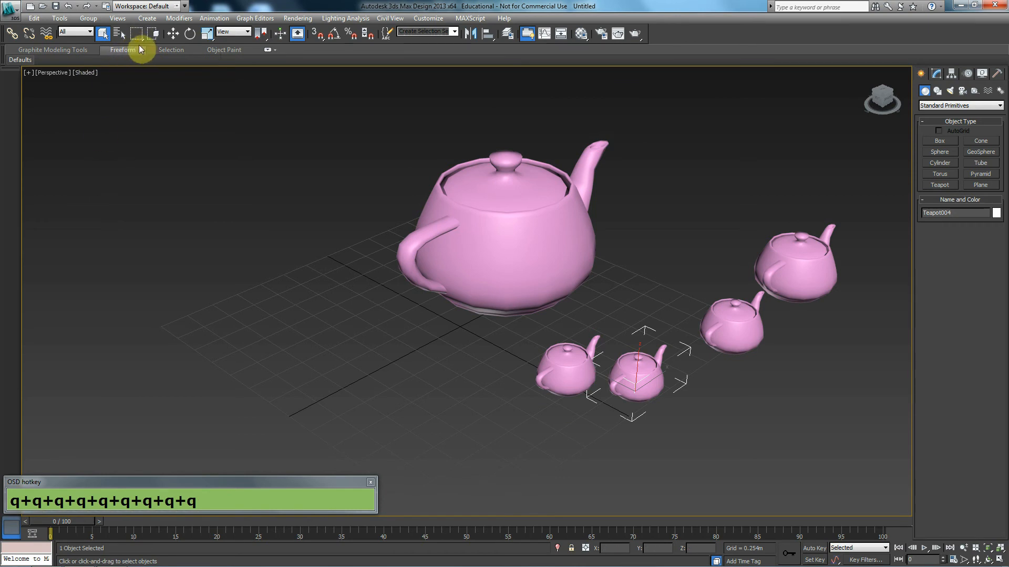
mouse_move(147, 32)
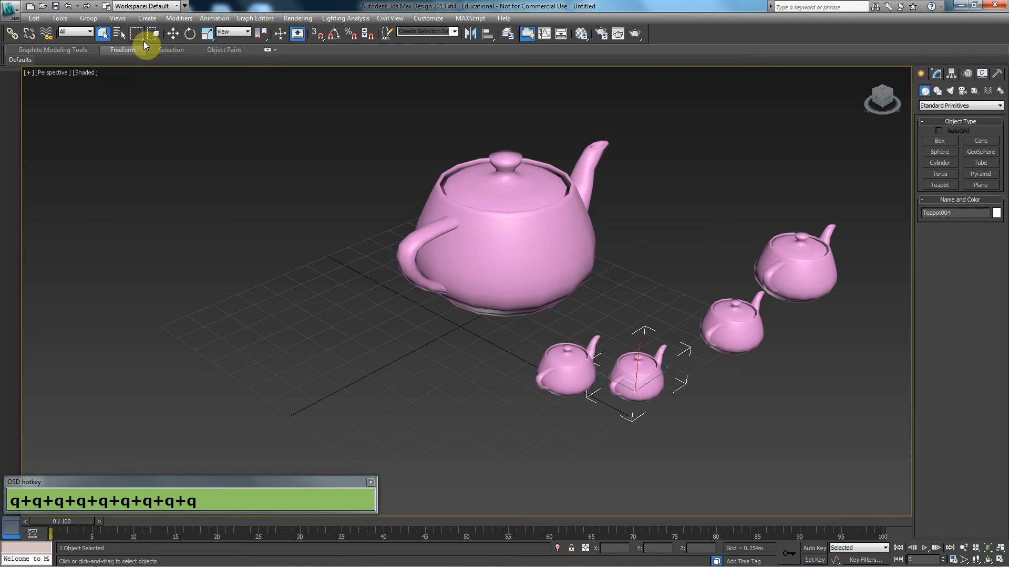
left_click(138, 34)
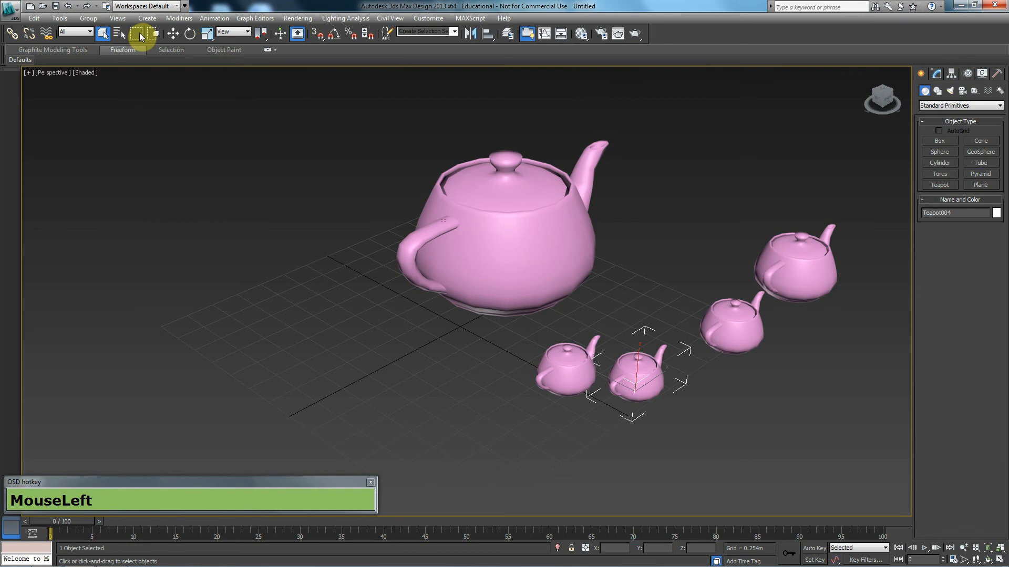
mouse_move(122, 32)
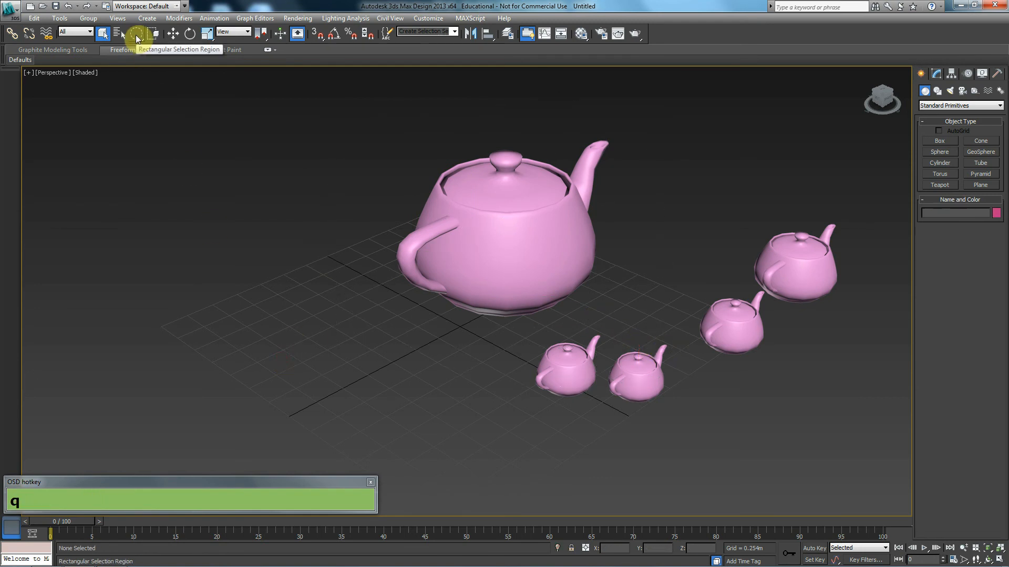
mouse_move(130, 34)
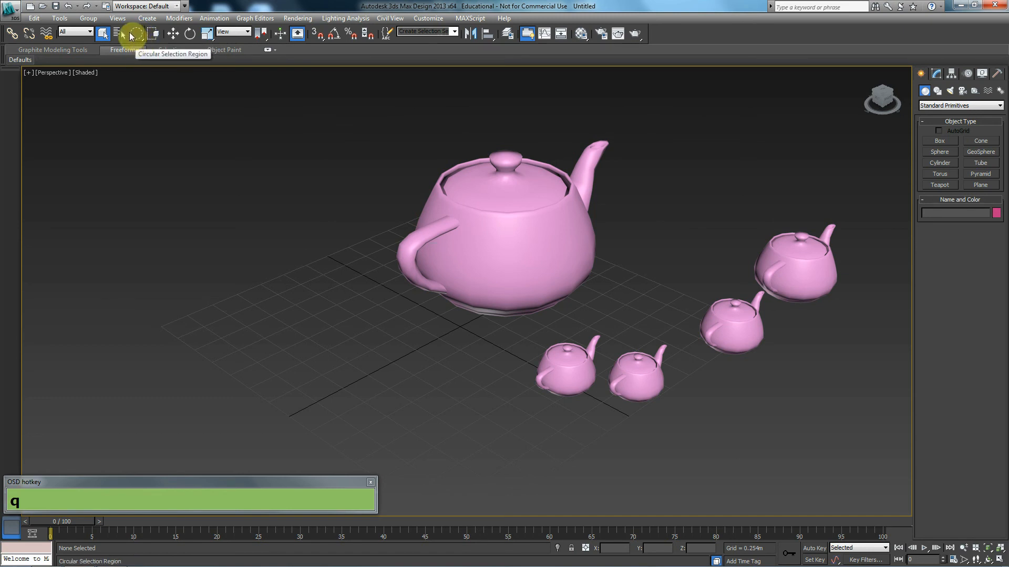
mouse_move(138, 42)
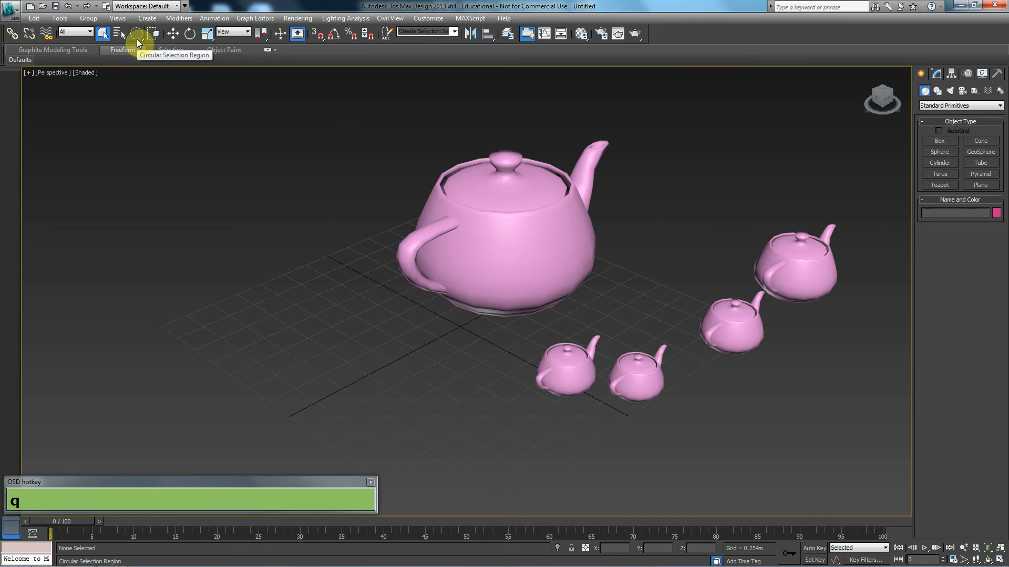
left_click(502, 286)
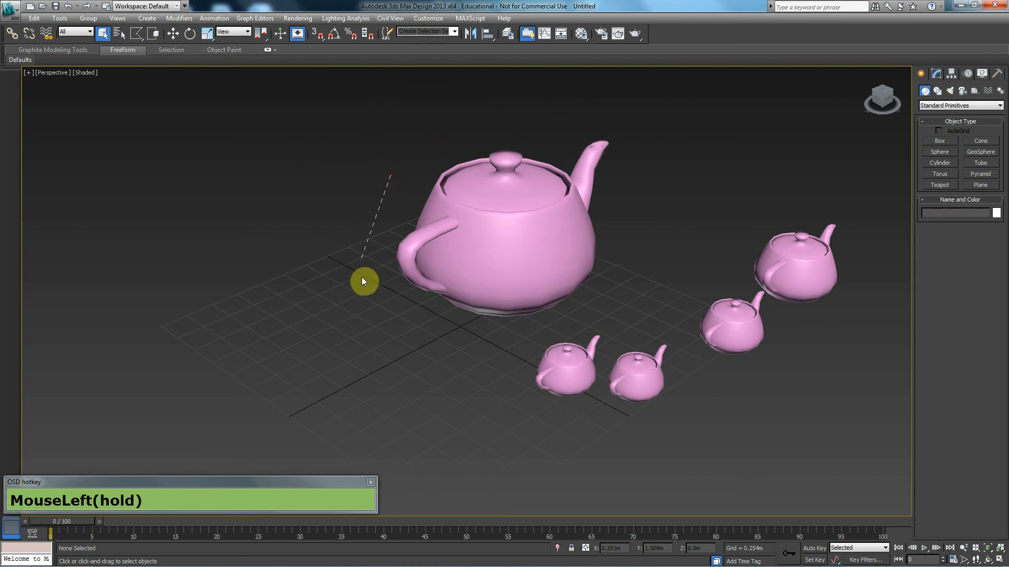
left_click_drag(364, 281, 625, 143)
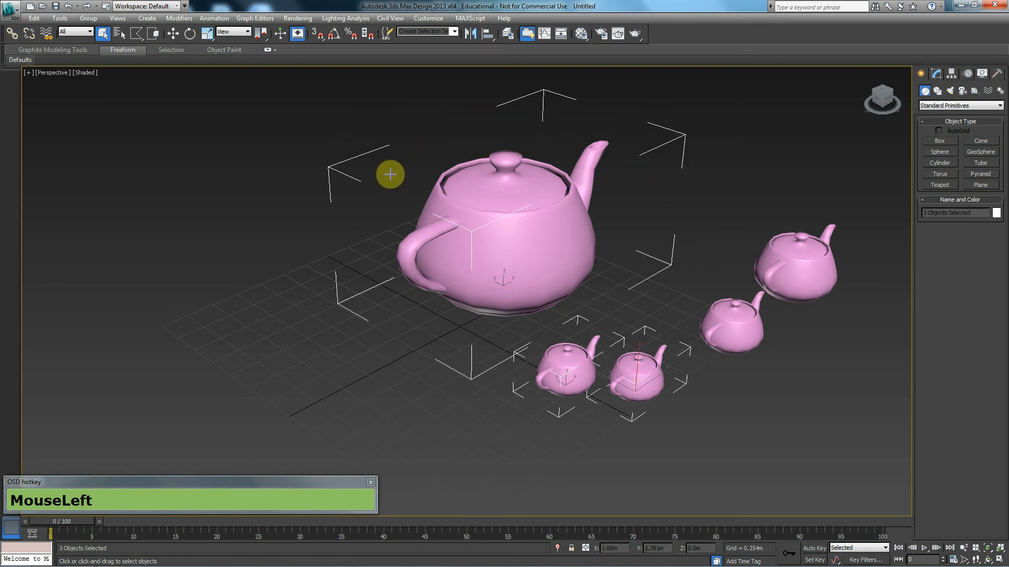
Step: Select all five teapots with two other region shapes, then return to Rectangular Selection Region
key("q")
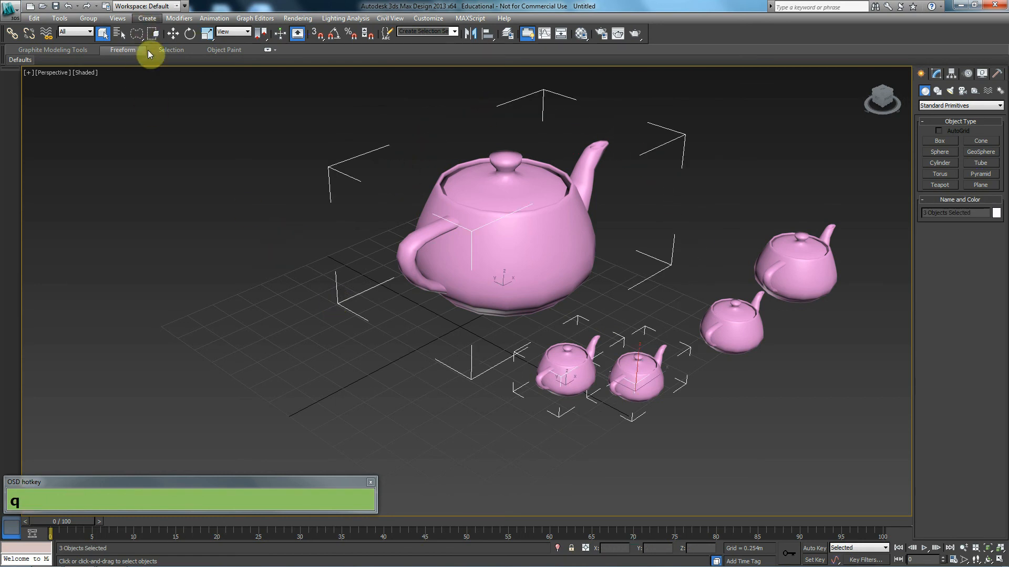
left_click(330, 230)
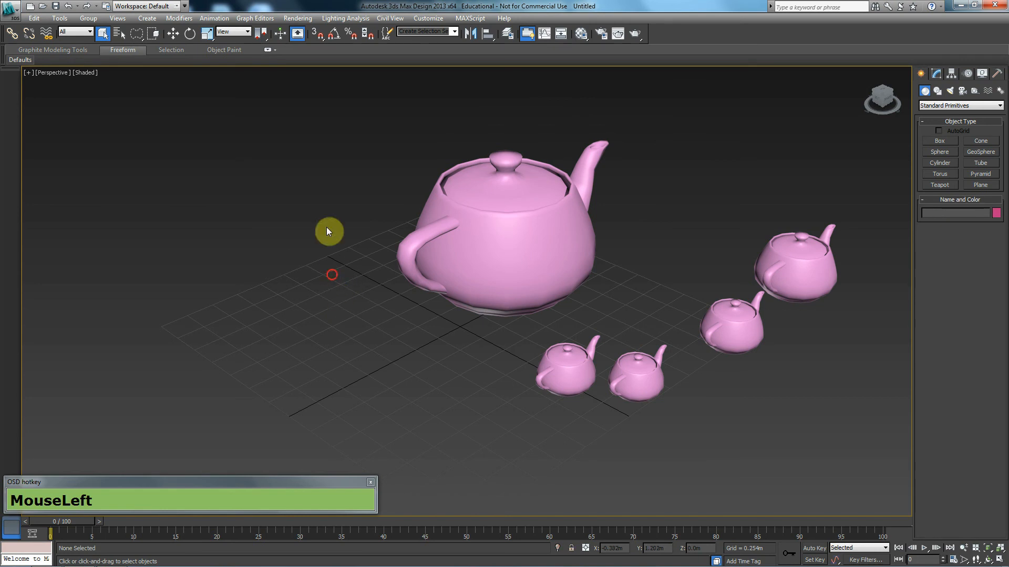
left_click_drag(329, 232, 323, 256)
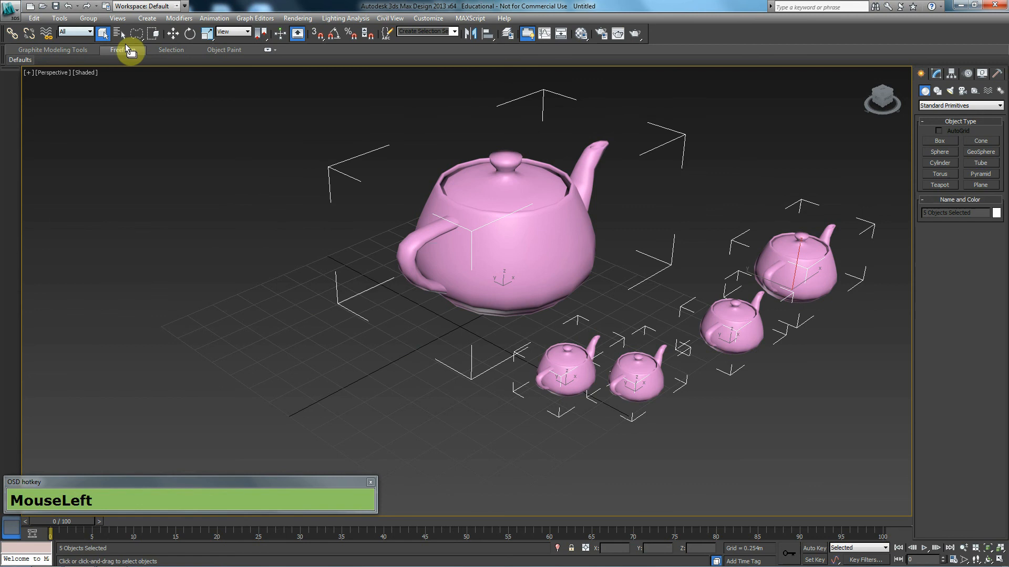
left_click(391, 292)
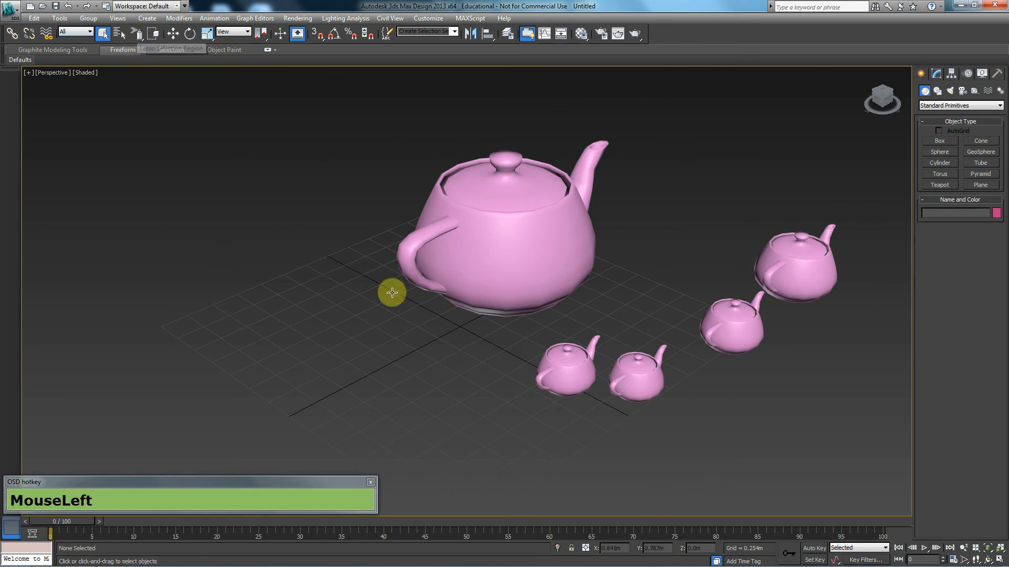
left_click_drag(391, 293, 615, 243)
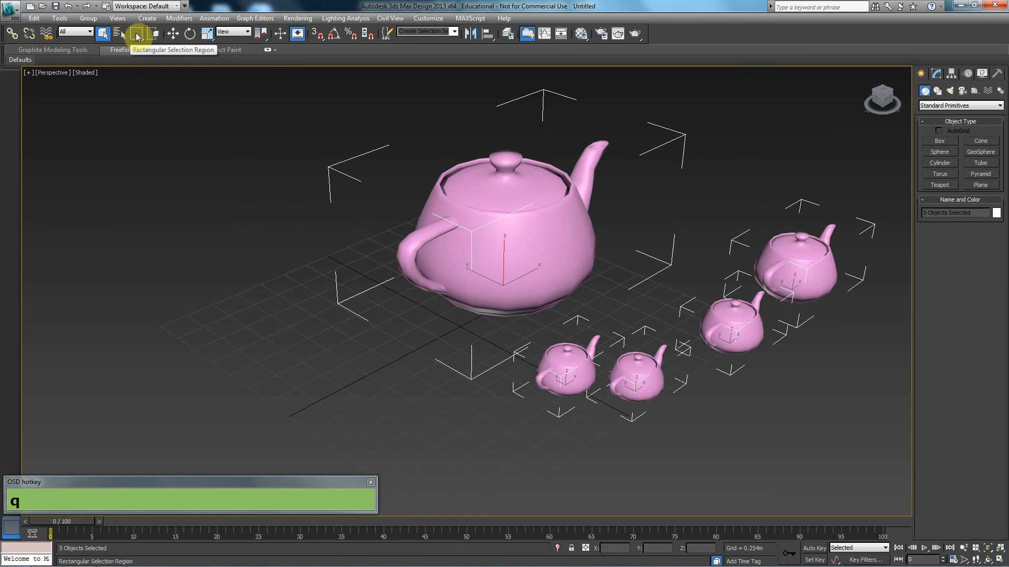
left_click(250, 216)
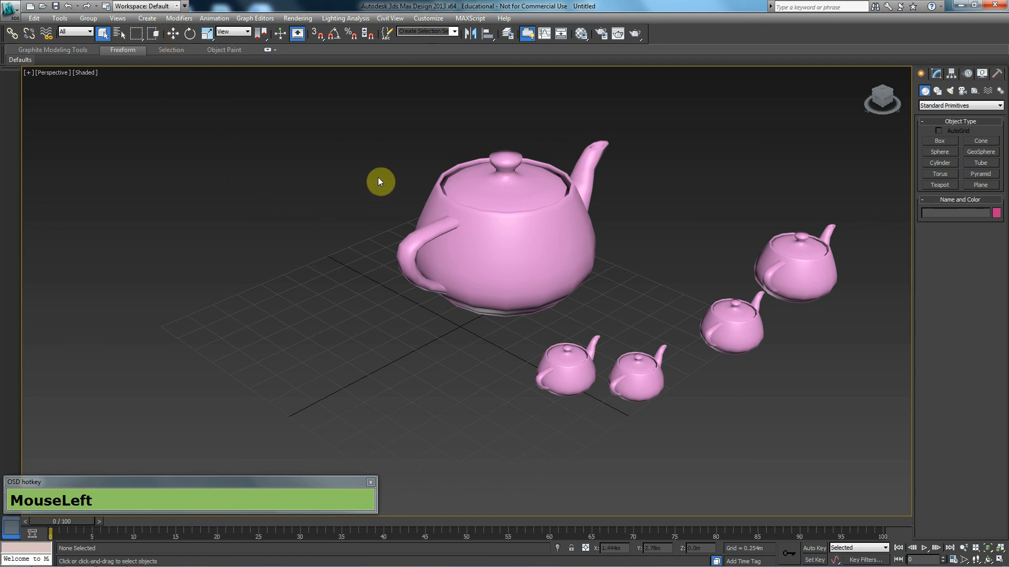
Step: Select the large teapot with a crossing rectangle covering only its top and handle
left_click_drag(379, 180, 412, 242)
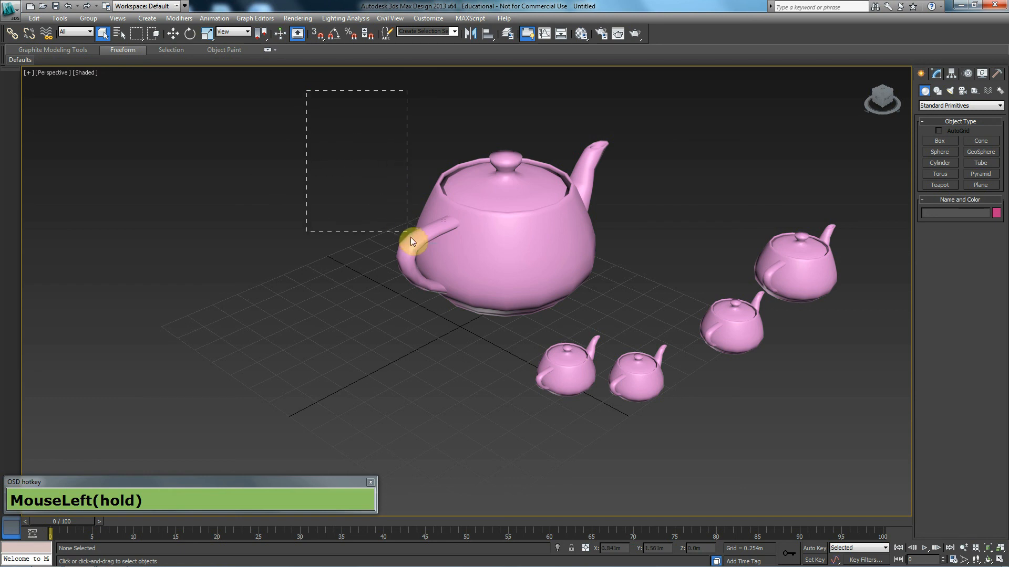
left_click_drag(412, 241, 461, 285)
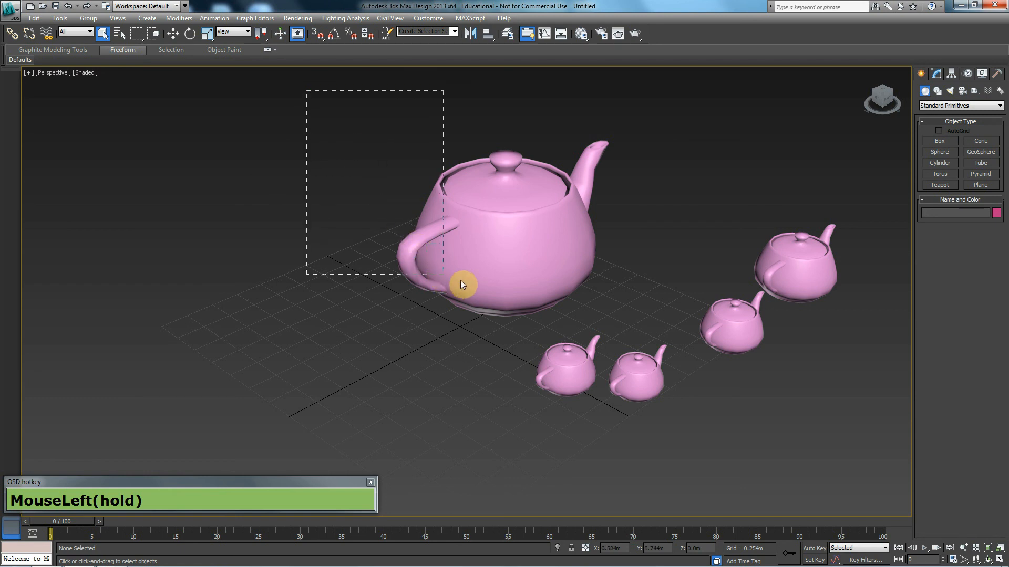
left_click_drag(460, 285, 550, 323)
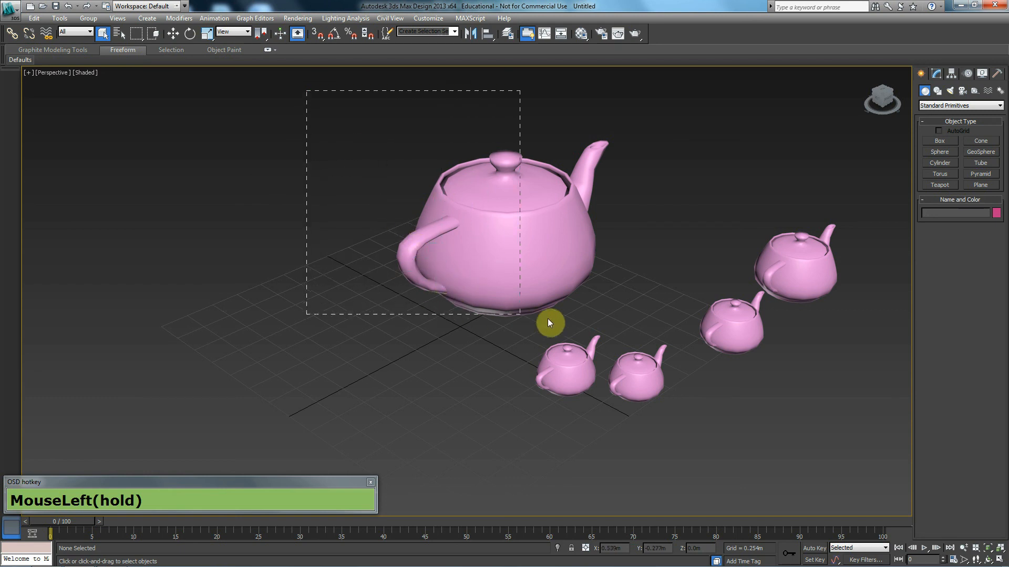
left_click_drag(550, 322, 431, 320)
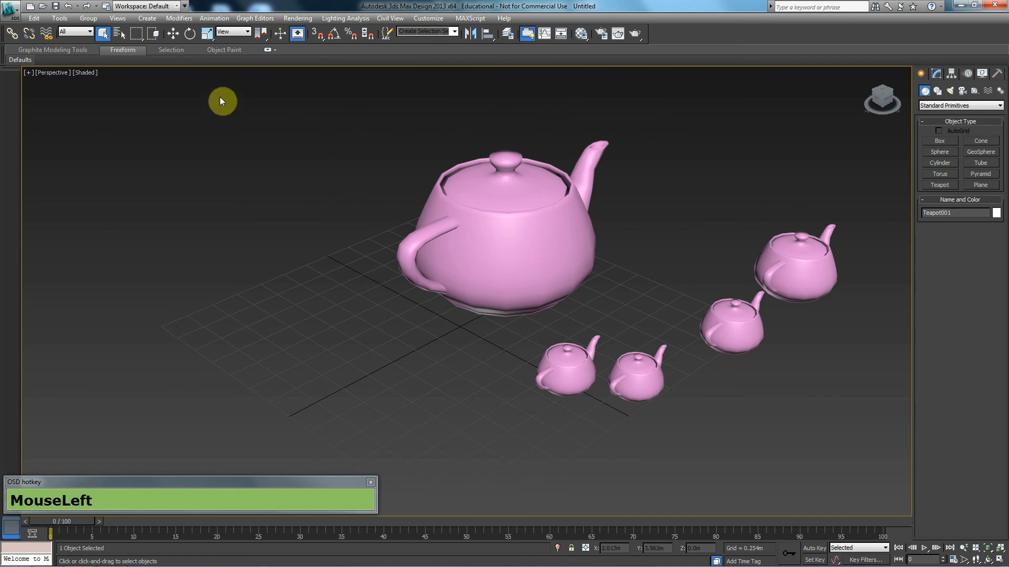
Step: In Window mode, a partial rectangle selects nothing; a rectangle fully enclosing Teapot001 selects it
left_click(155, 32)
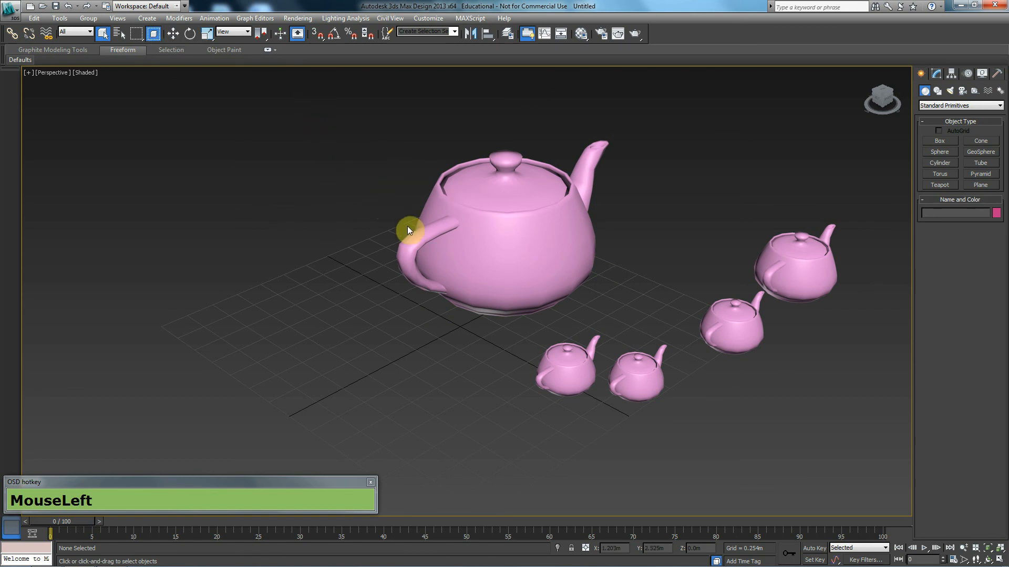
mouse_move(315, 124)
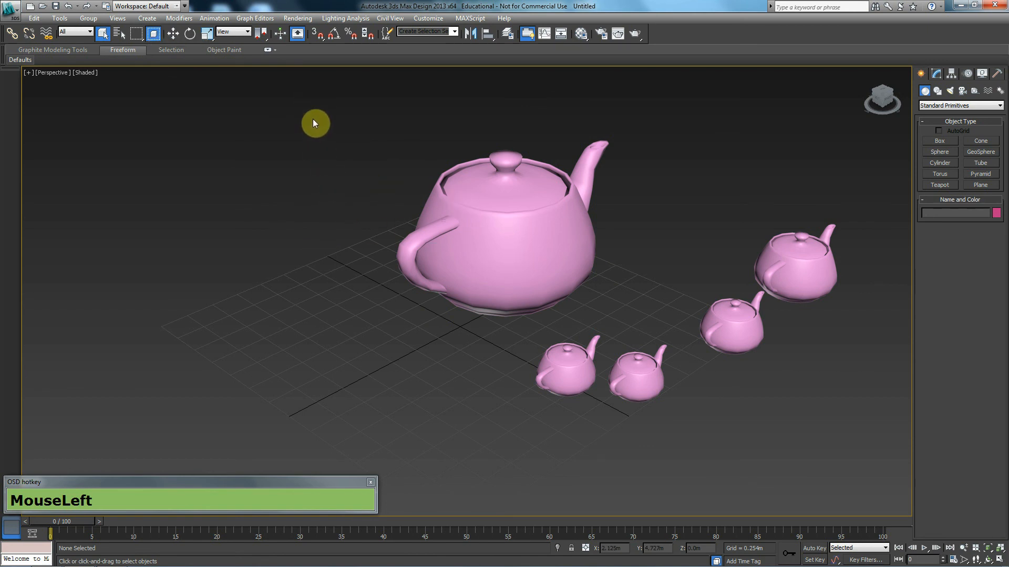
mouse_move(341, 109)
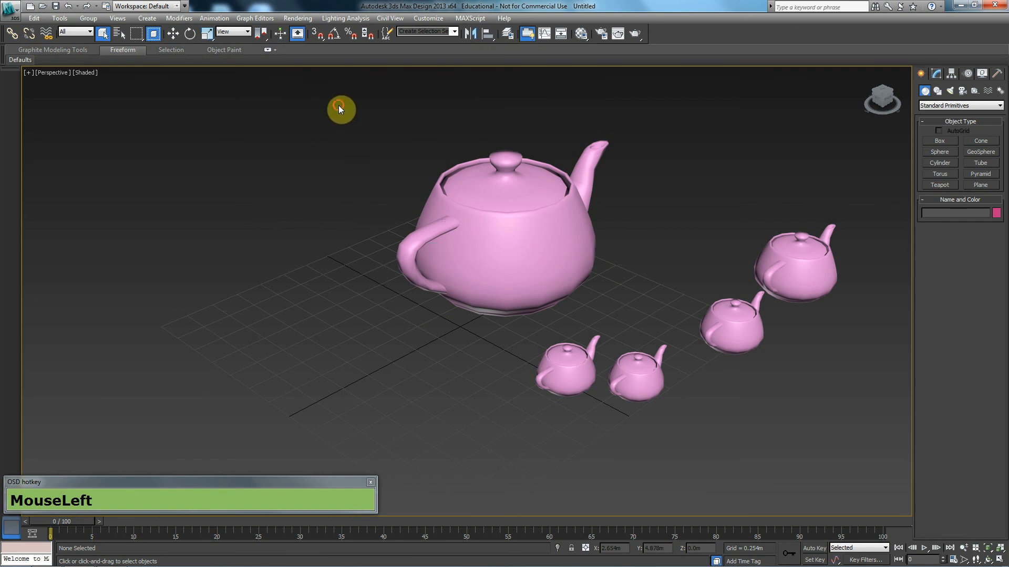
left_click_drag(339, 106, 510, 336)
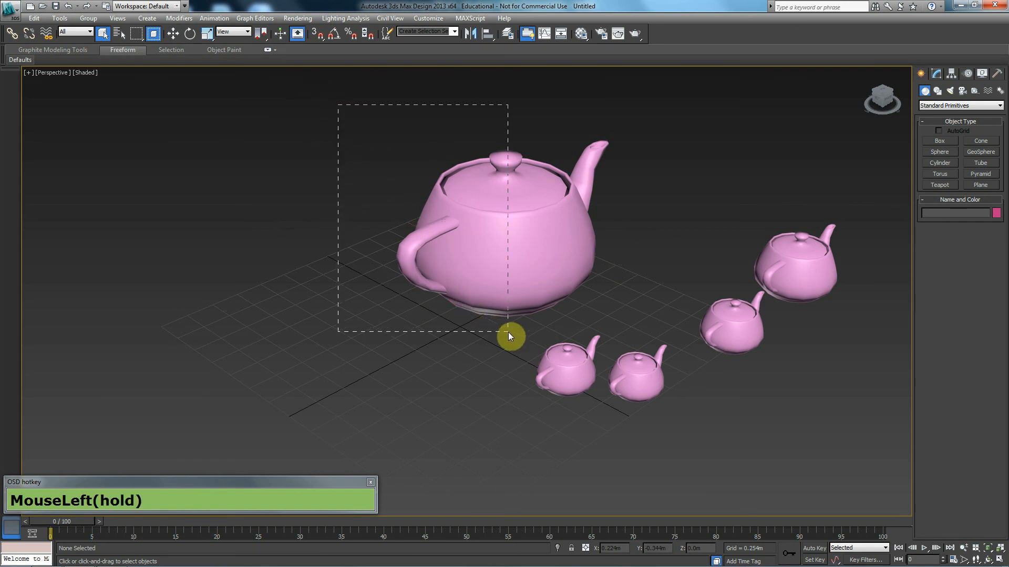
left_click_drag(510, 336, 536, 340)
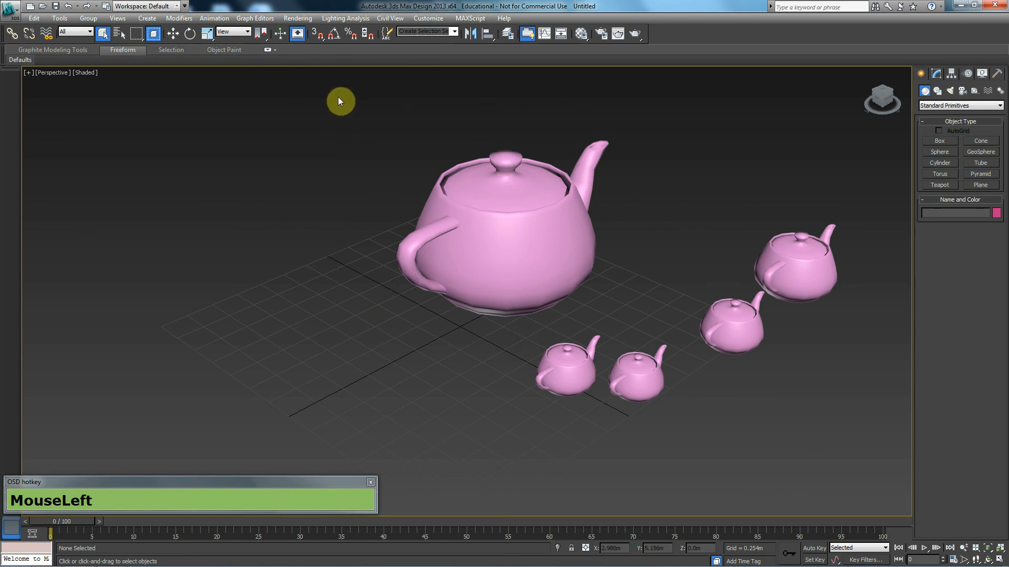
left_click_drag(337, 97, 638, 326)
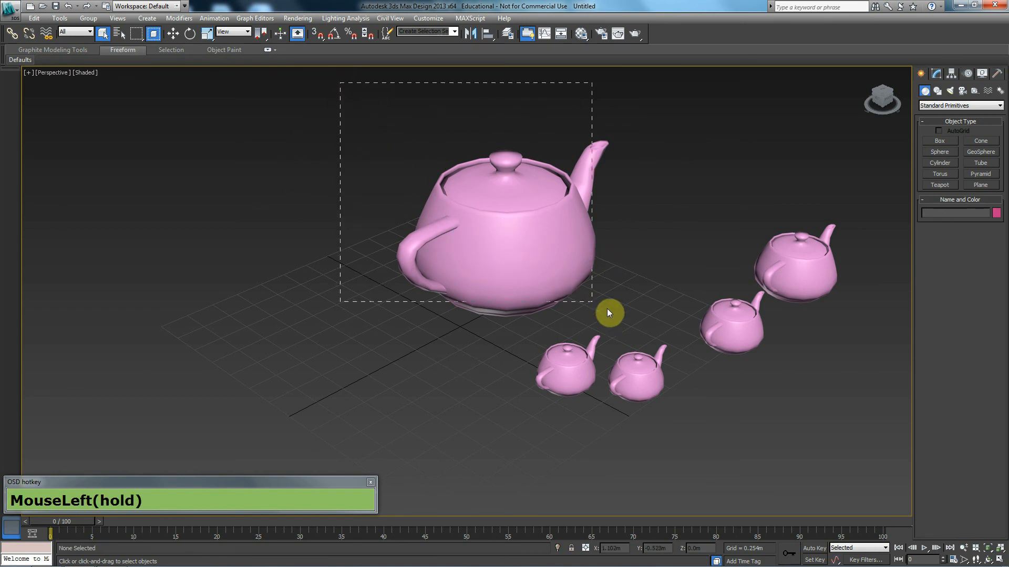
left_click_drag(609, 313, 637, 329)
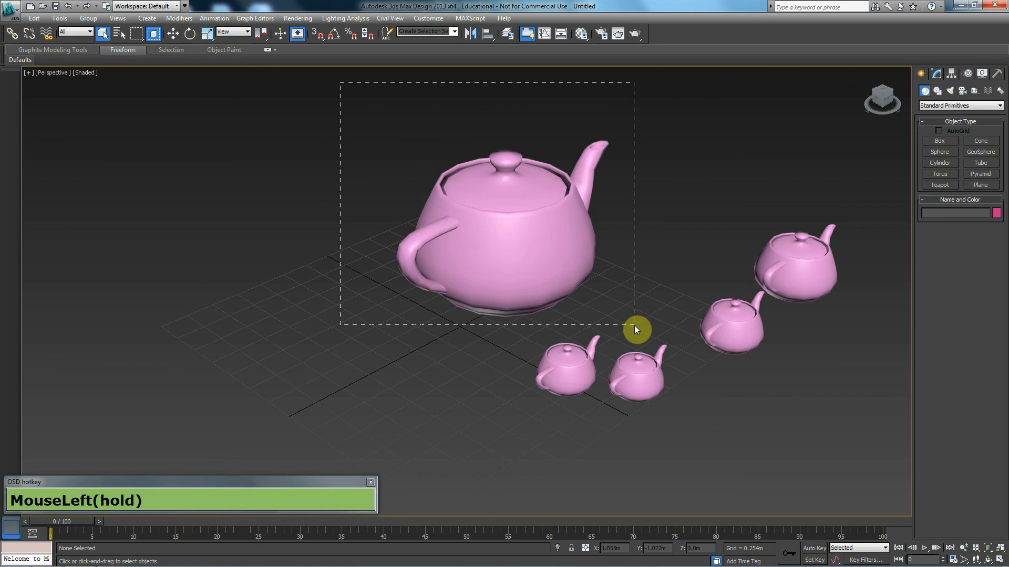
left_click_drag(636, 328, 730, 334)
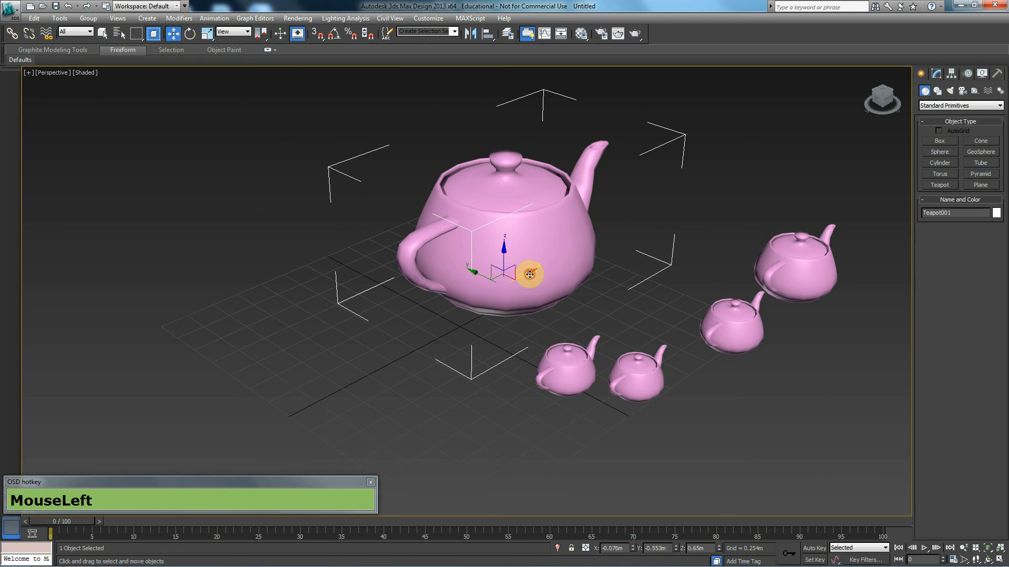
Step: Nudge the large teapot toward the front left and deselect it
left_click_drag(529, 276, 513, 302)
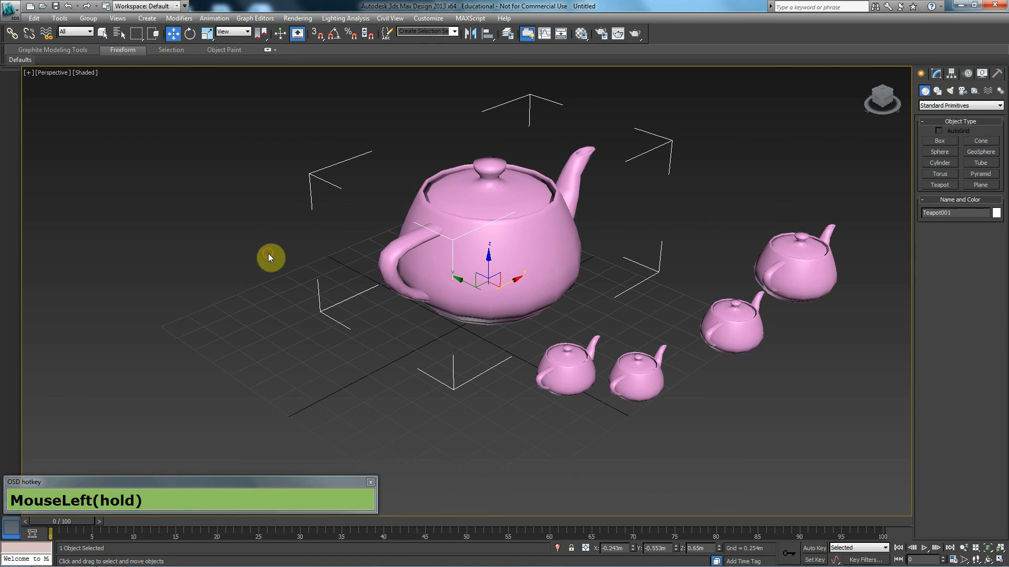
left_click(270, 258)
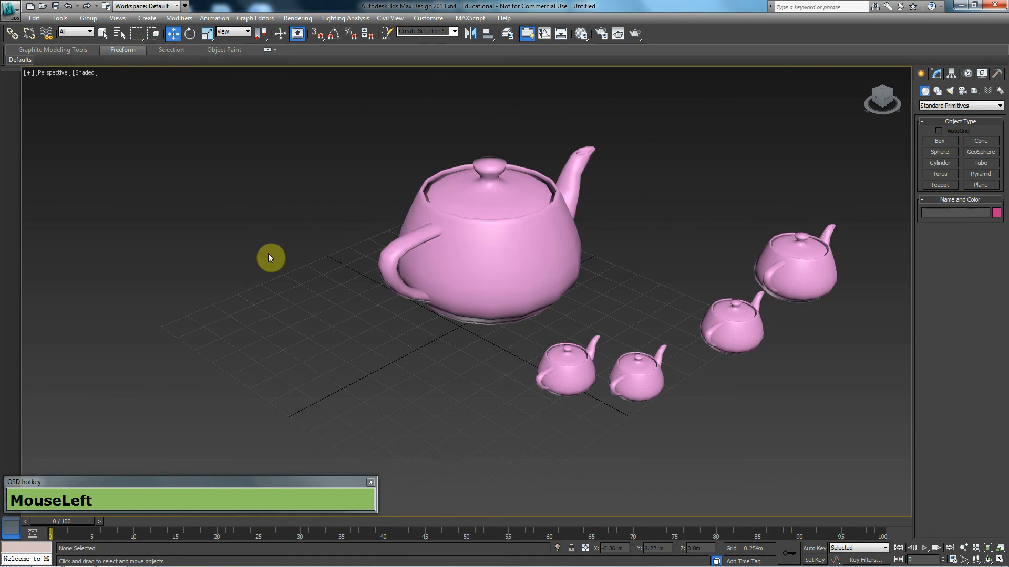